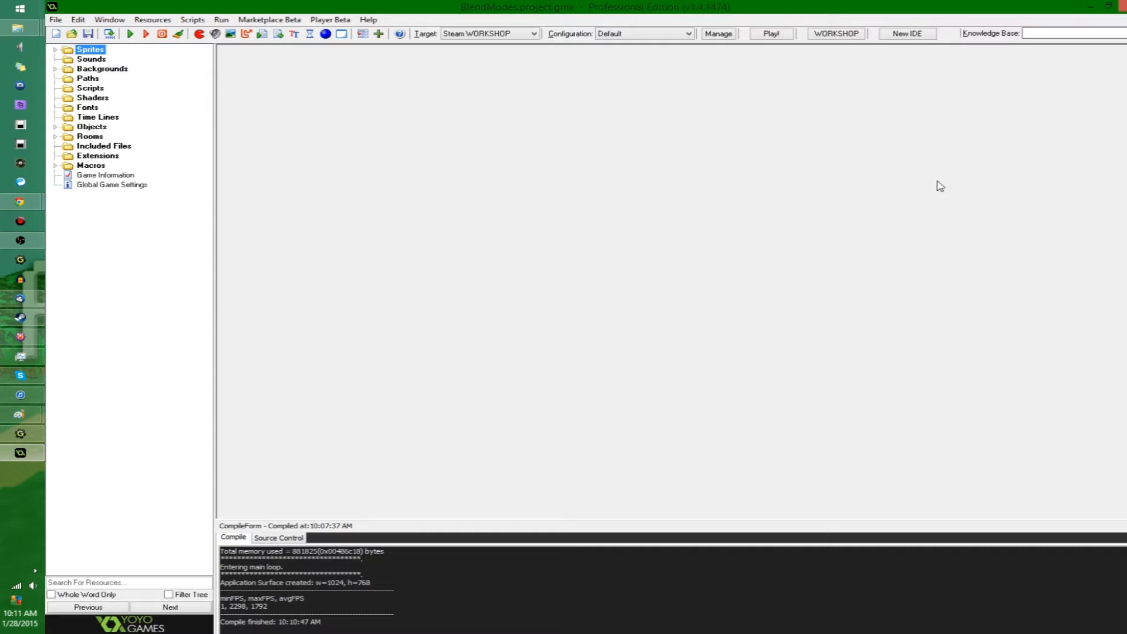
pyautogui.moveTo(665, 197)
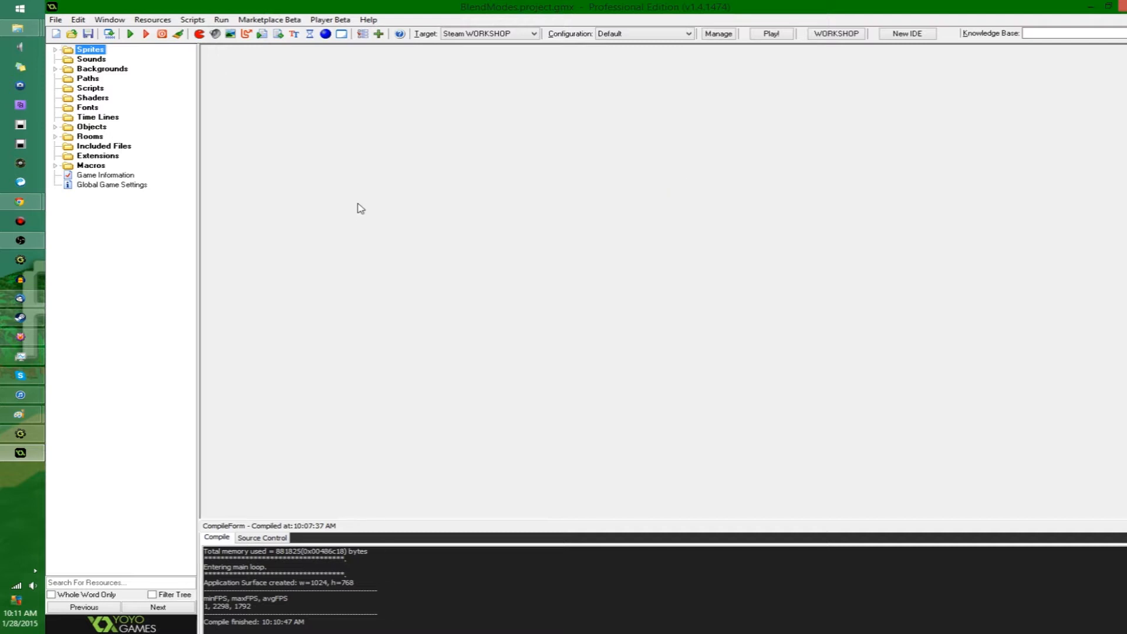
pyautogui.moveTo(359, 225)
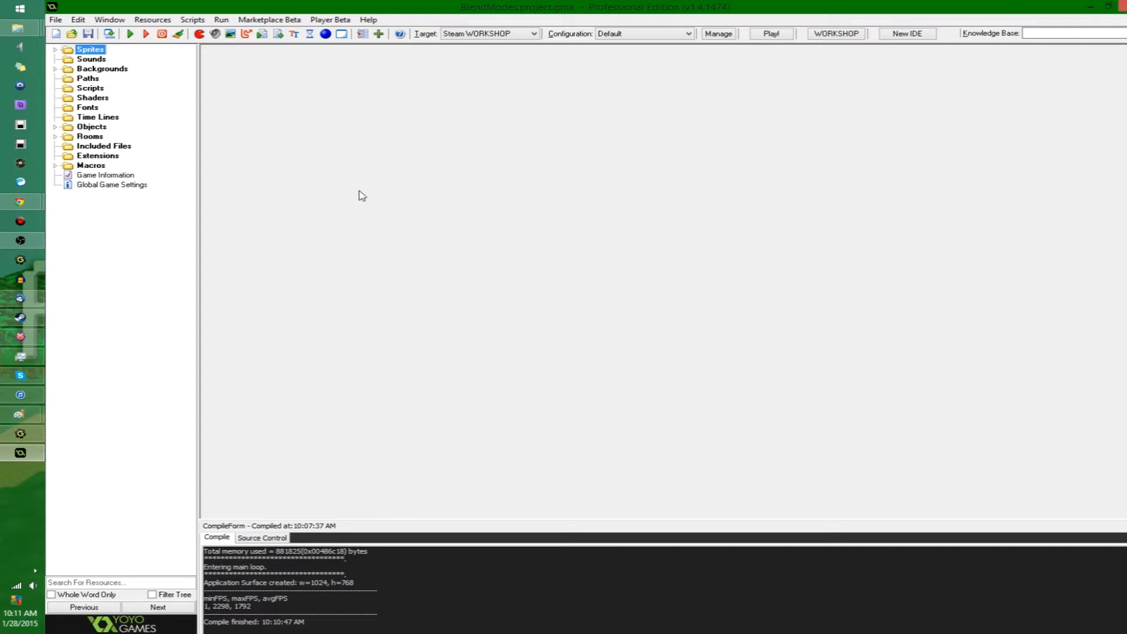
pyautogui.moveTo(463, 340)
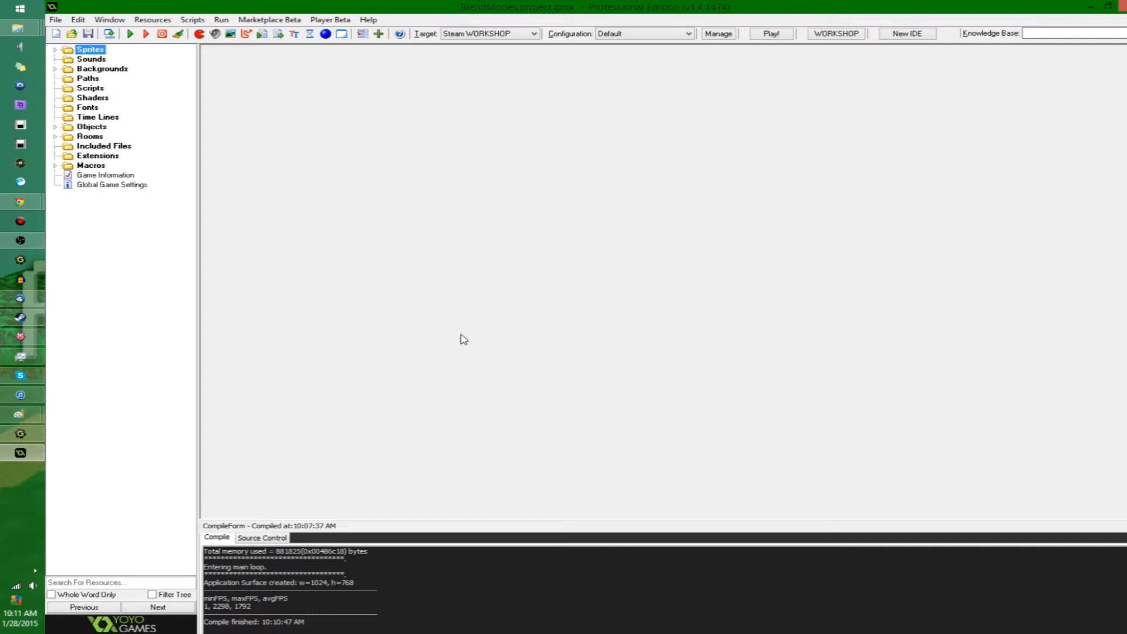
pyautogui.moveTo(539, 343)
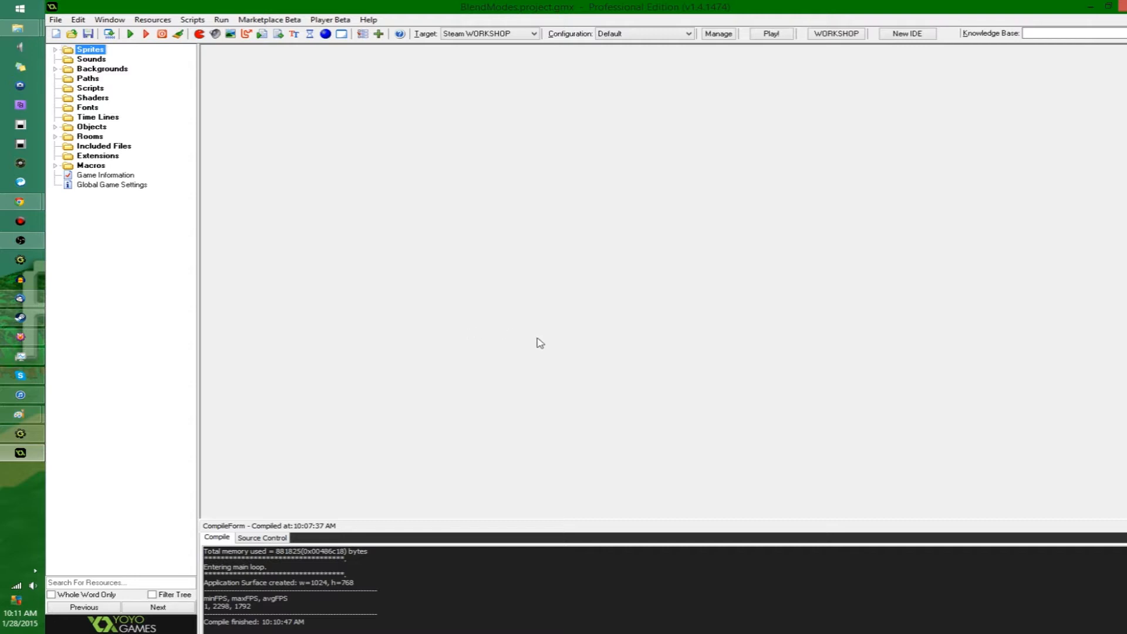
pyautogui.moveTo(444, 209)
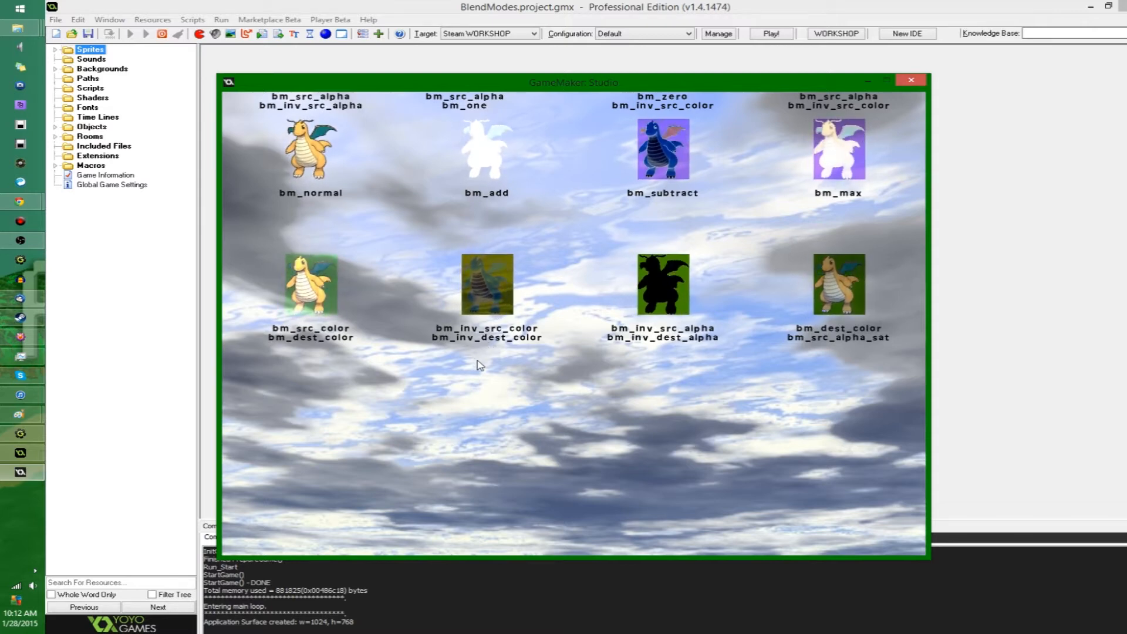
pyautogui.moveTo(808, 384)
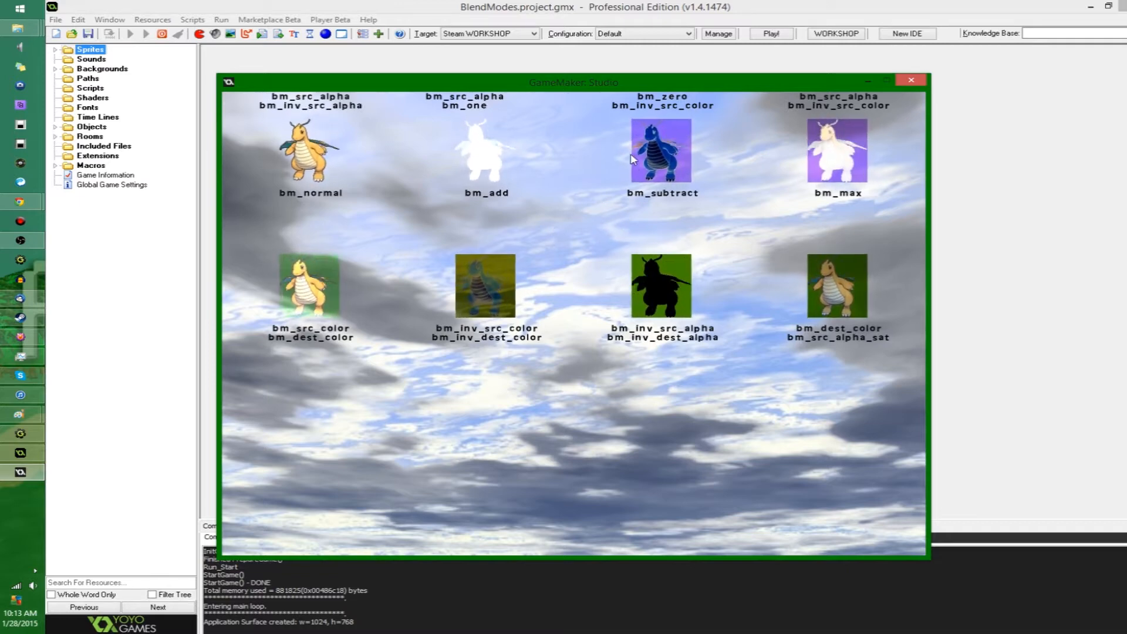
pyautogui.moveTo(607, 222)
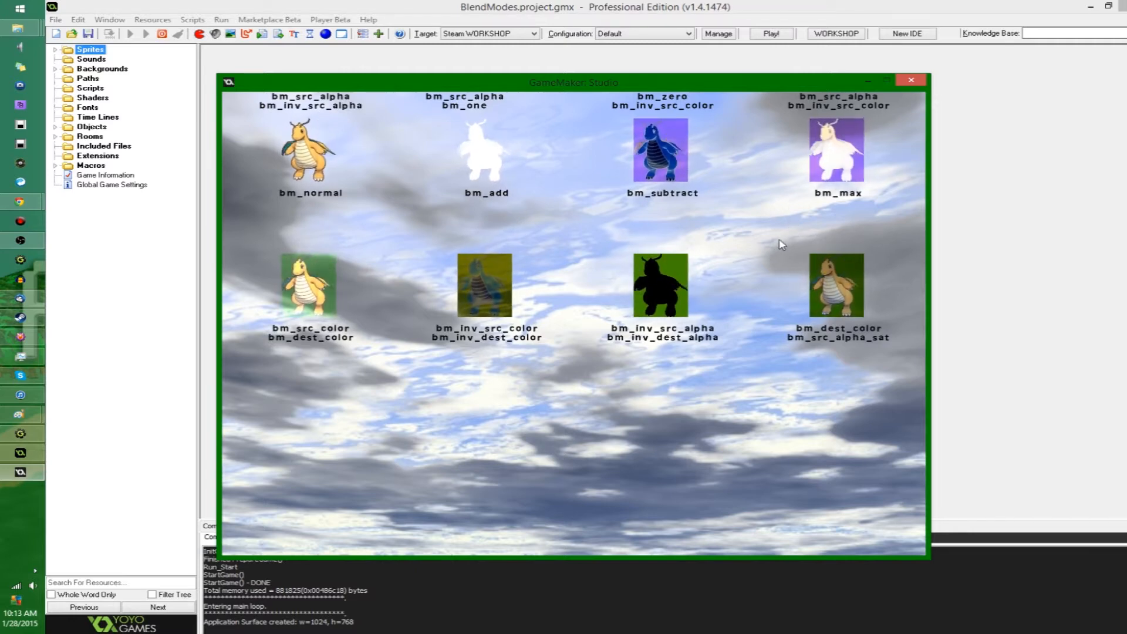
pyautogui.moveTo(778, 237)
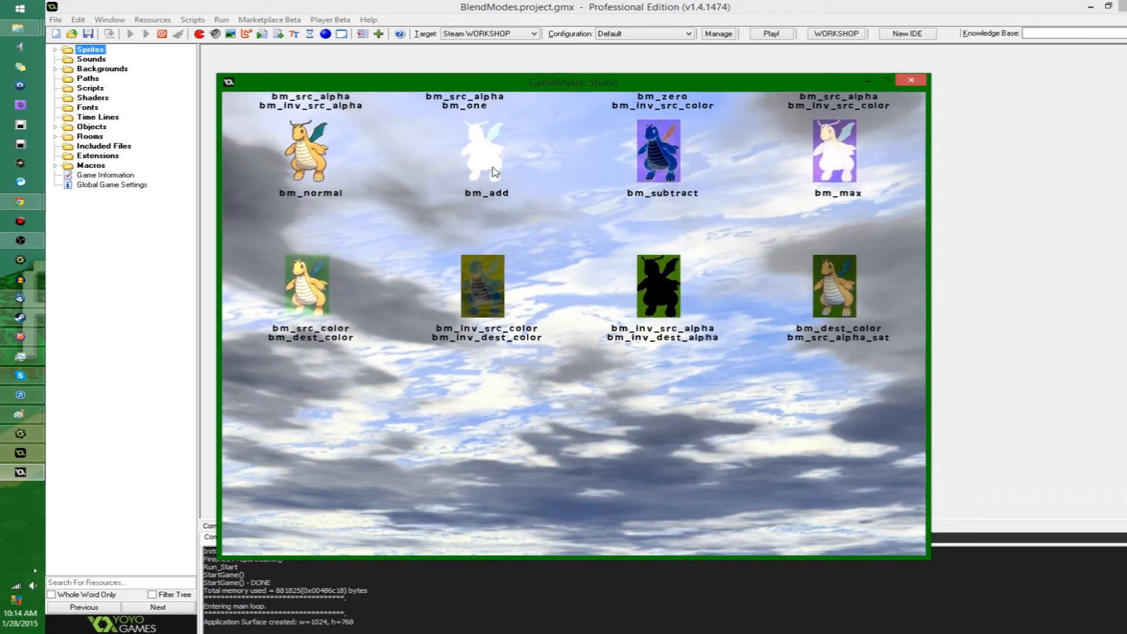
pyautogui.moveTo(490, 194)
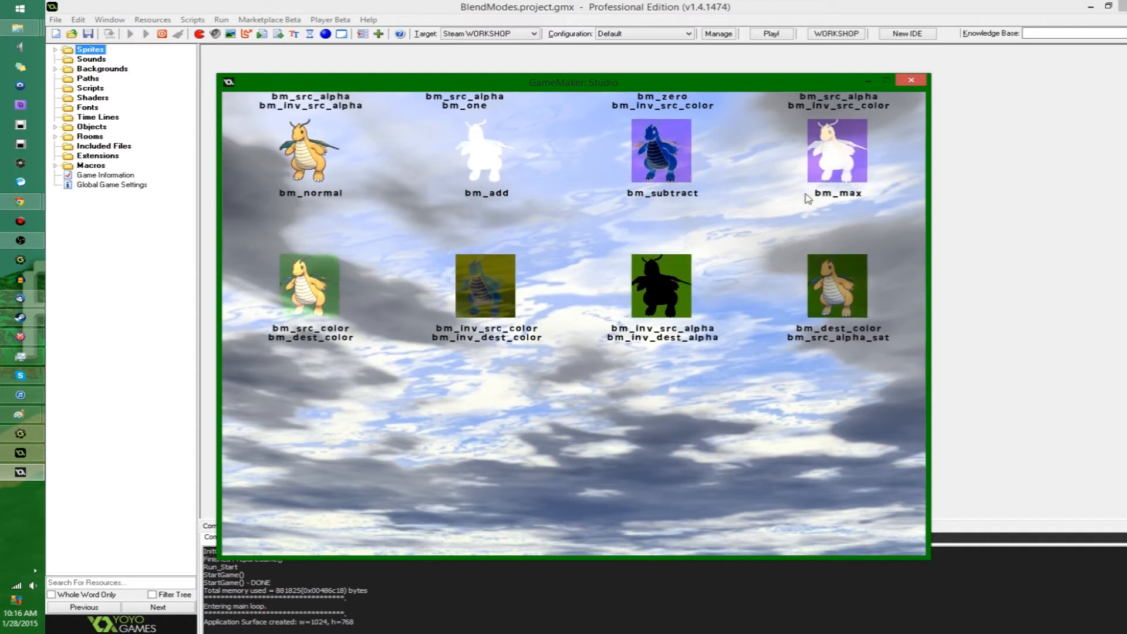
pyautogui.moveTo(828, 115)
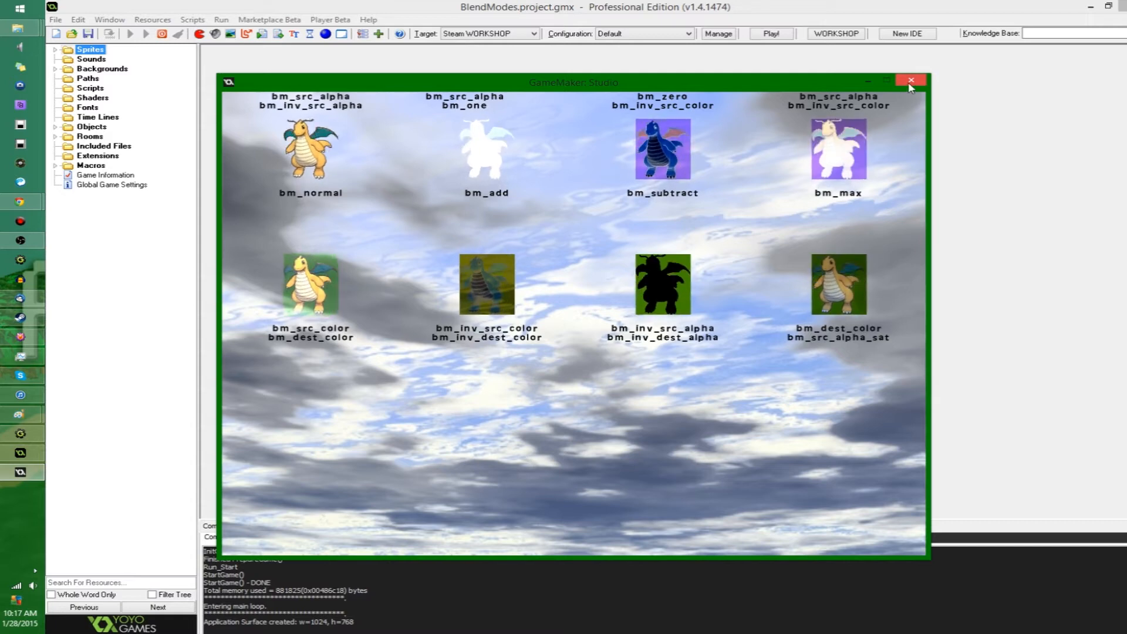
# Close the running demo, briefly view room0 with its six dragon instances, and close it
pyautogui.click(911, 81)
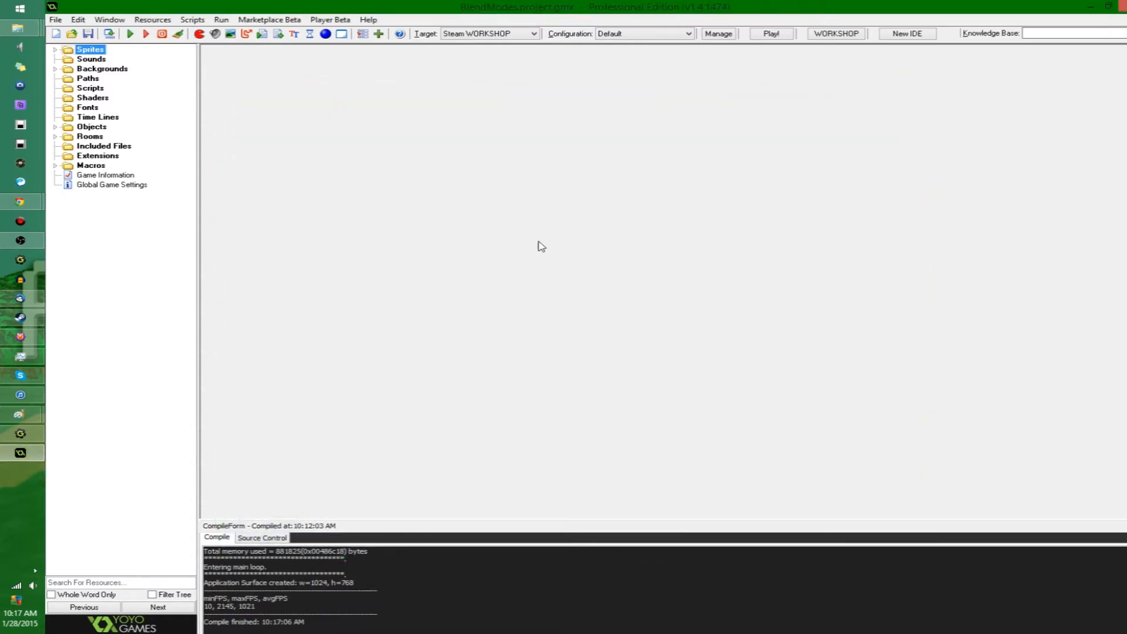
pyautogui.click(91, 136)
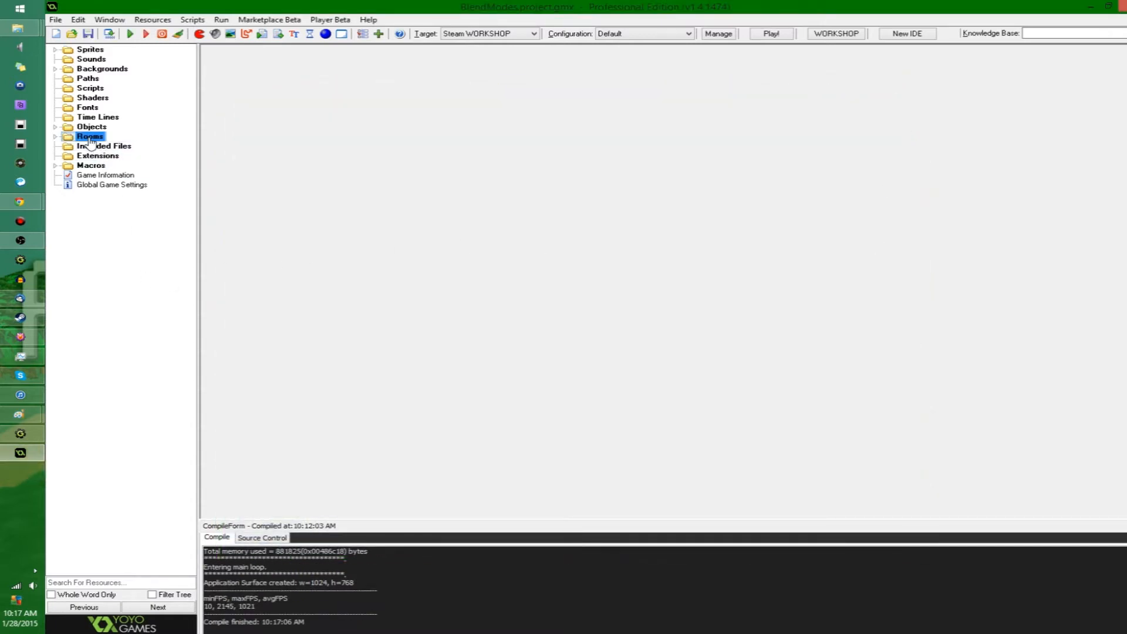
pyautogui.doubleClick(91, 136)
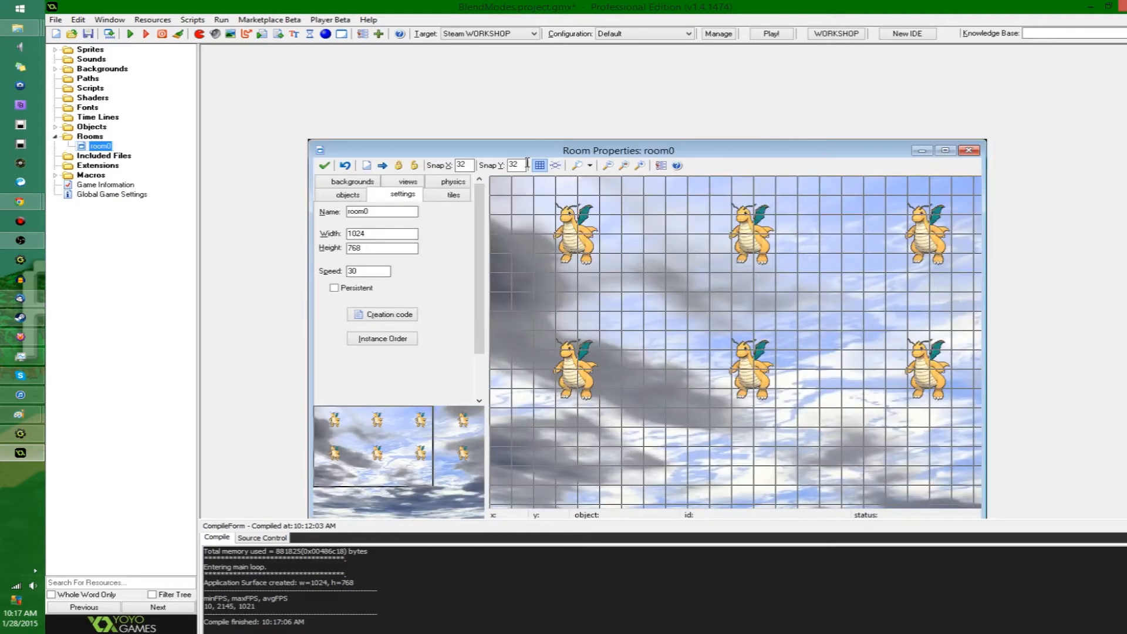
pyautogui.click(946, 151)
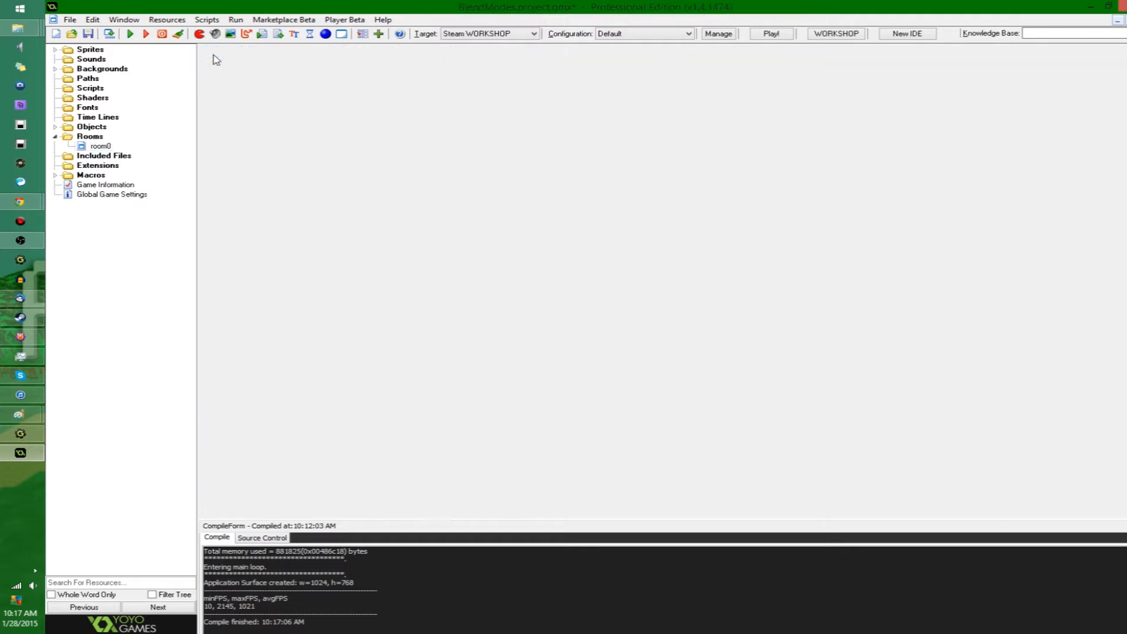
# View BlendSimple's draw code setting blend modes, then reopen room0 with its eight dragon instances
pyautogui.click(92, 126)
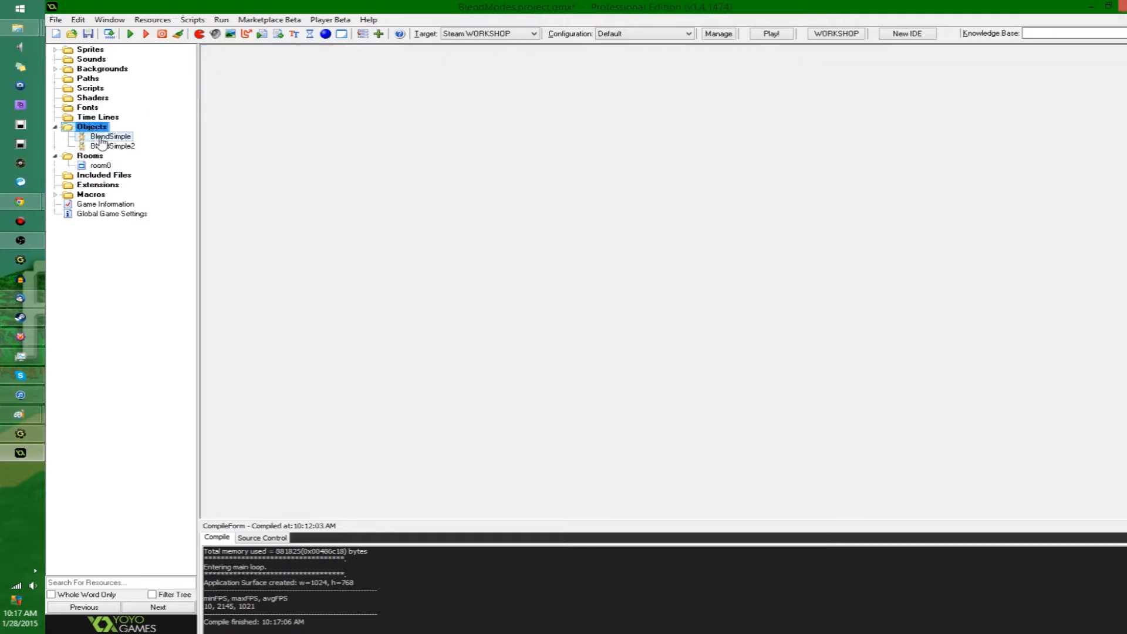
pyautogui.doubleClick(108, 136)
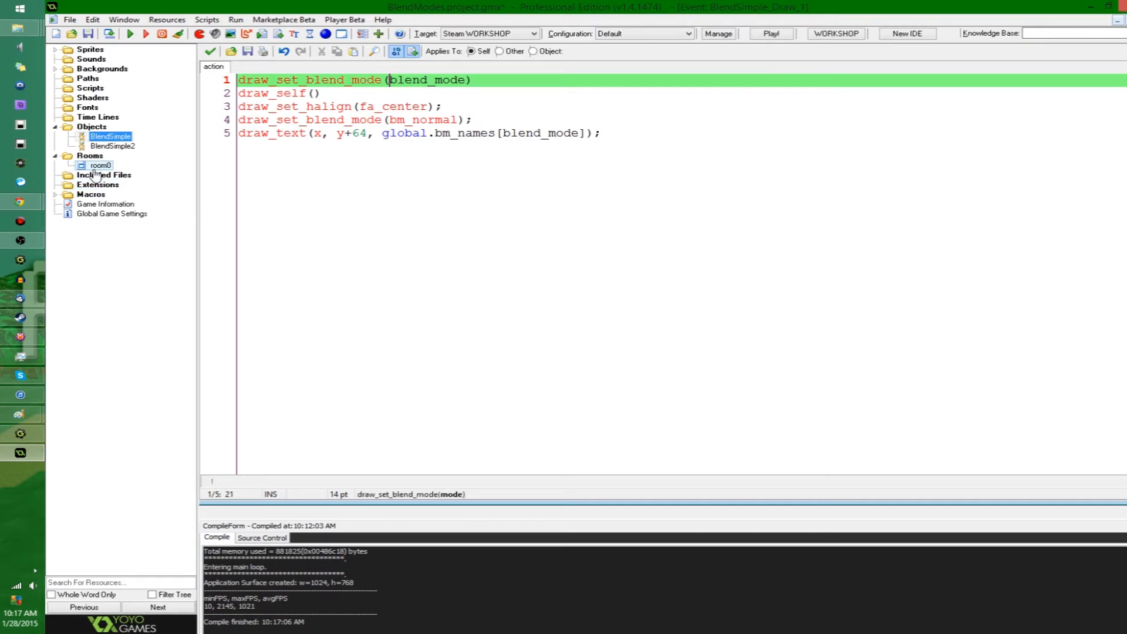
pyautogui.doubleClick(101, 165)
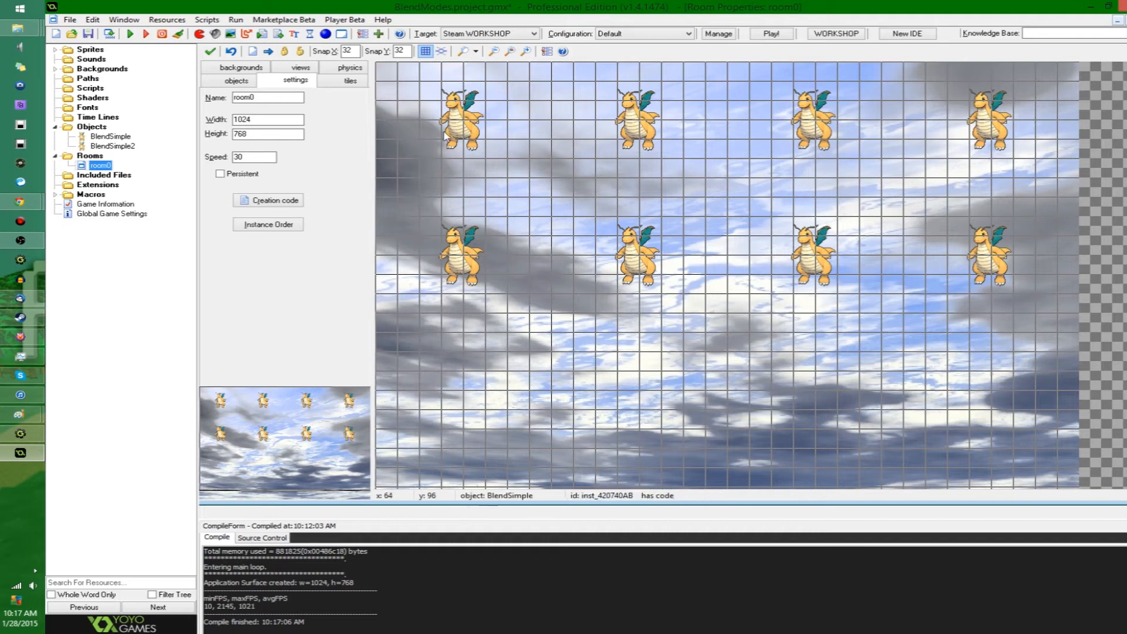
pyautogui.moveTo(830, 135)
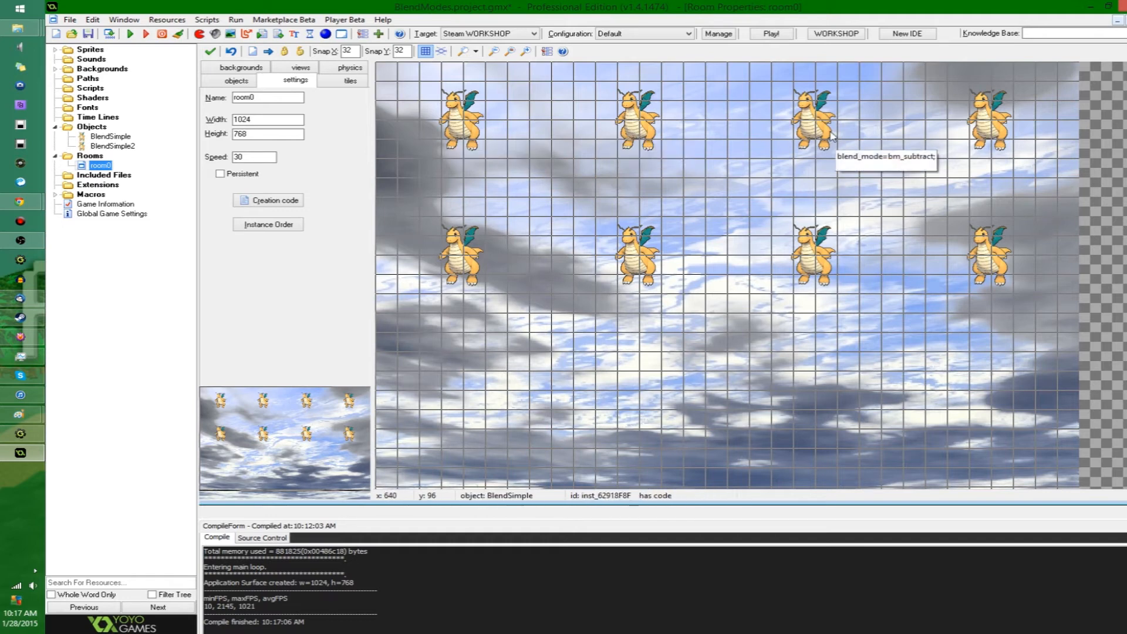
pyautogui.moveTo(985, 128)
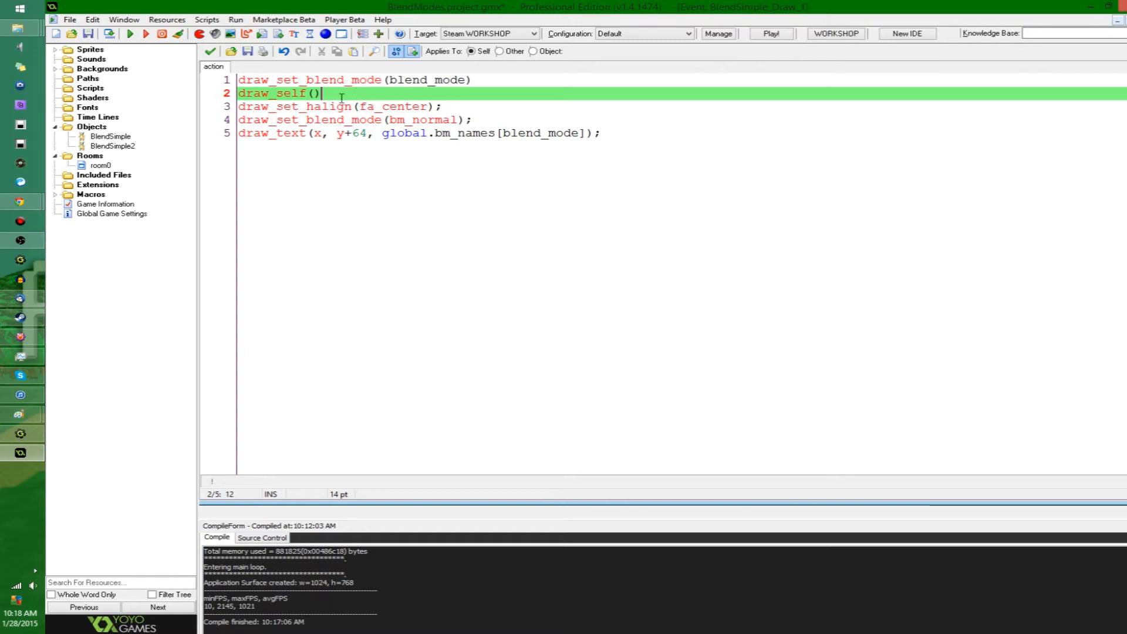
# End line 3 of the draw code with a semicolon and reopen room0's settings for its creation code
pyautogui.click(444, 107)
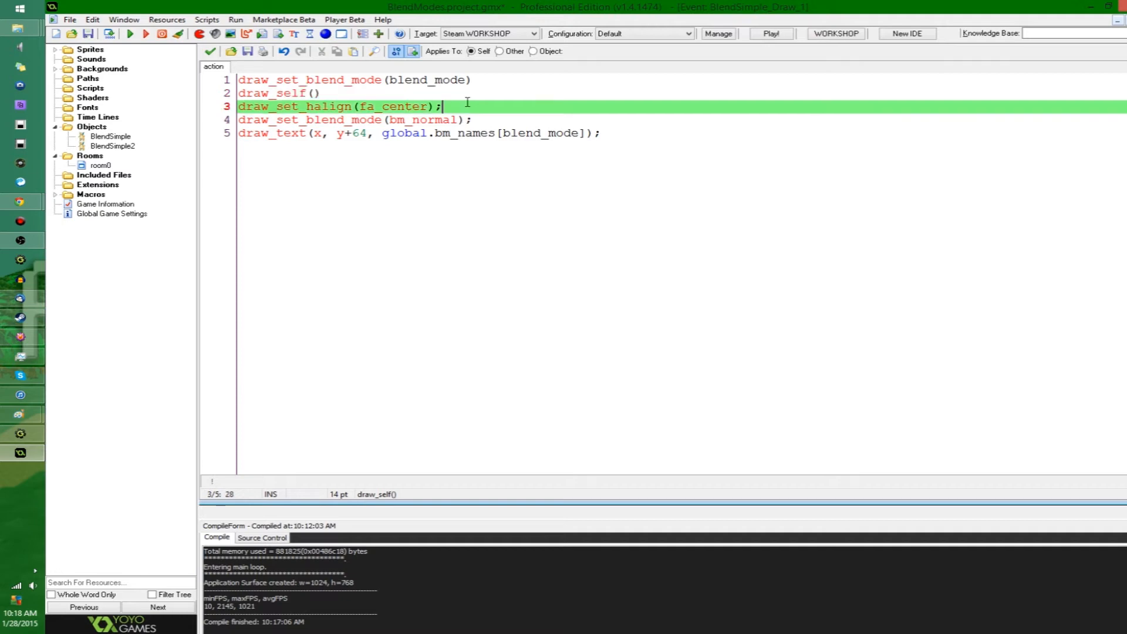
pyautogui.click(352, 120)
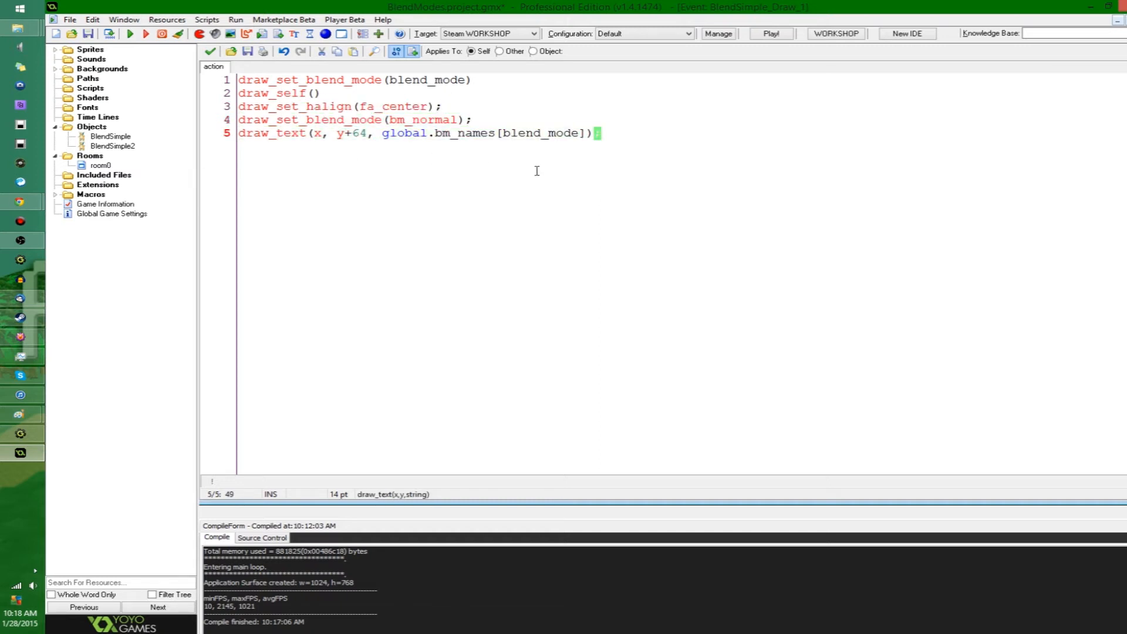
pyautogui.write(';')
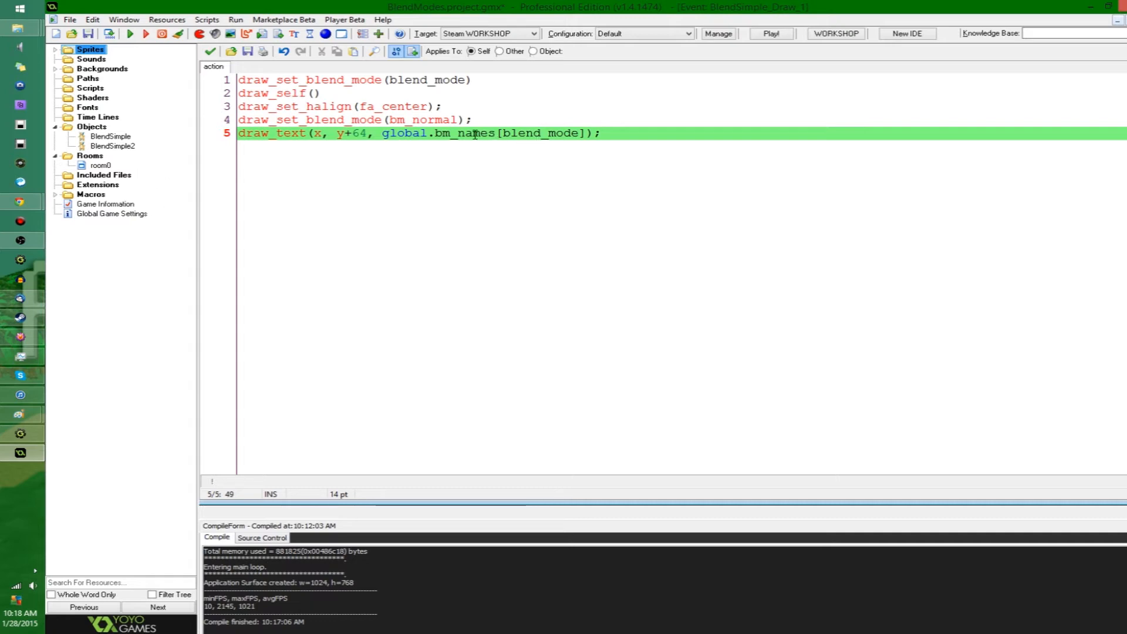
pyautogui.doubleClick(101, 166)
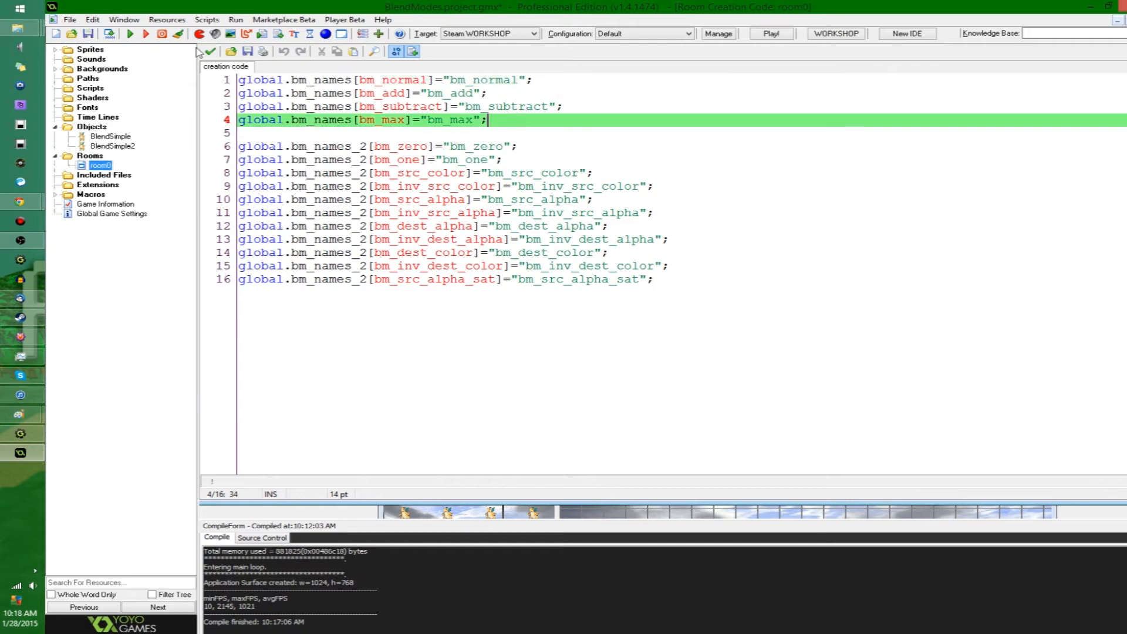
# Close the room creation code, view BlendSimple2's draw code and select blend_mode in its first line
pyautogui.click(209, 50)
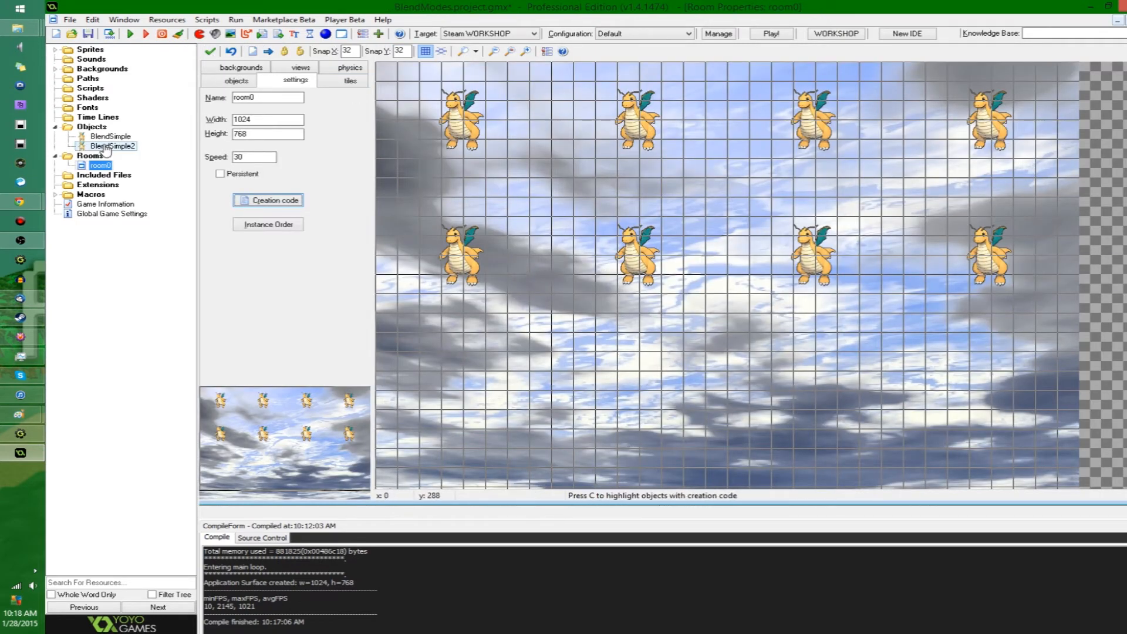
pyautogui.doubleClick(113, 145)
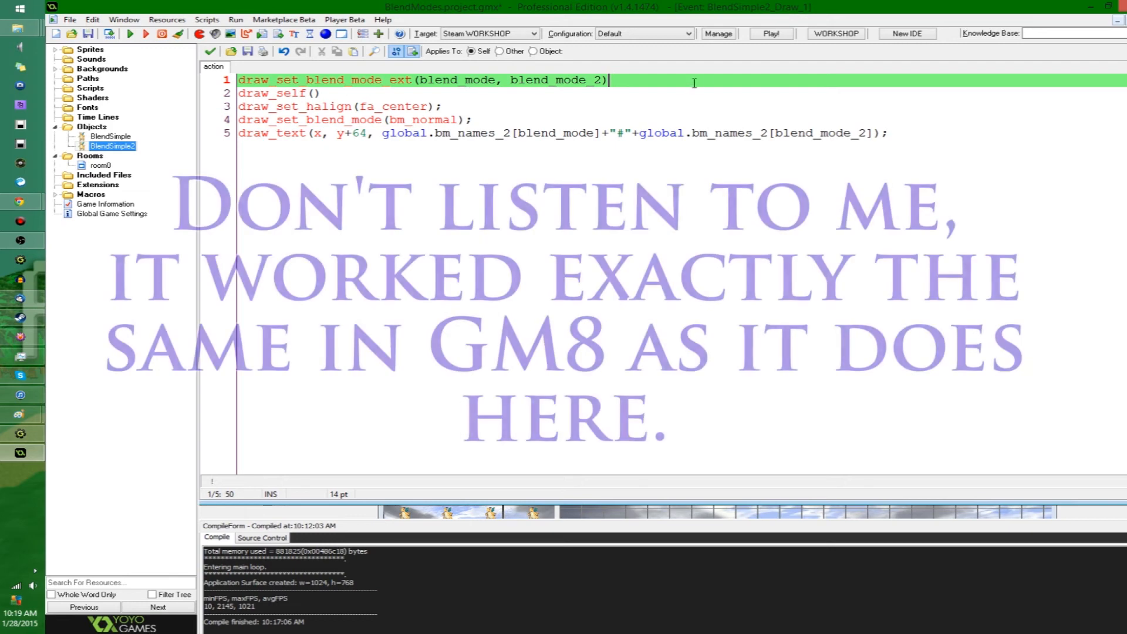
pyautogui.click(451, 80)
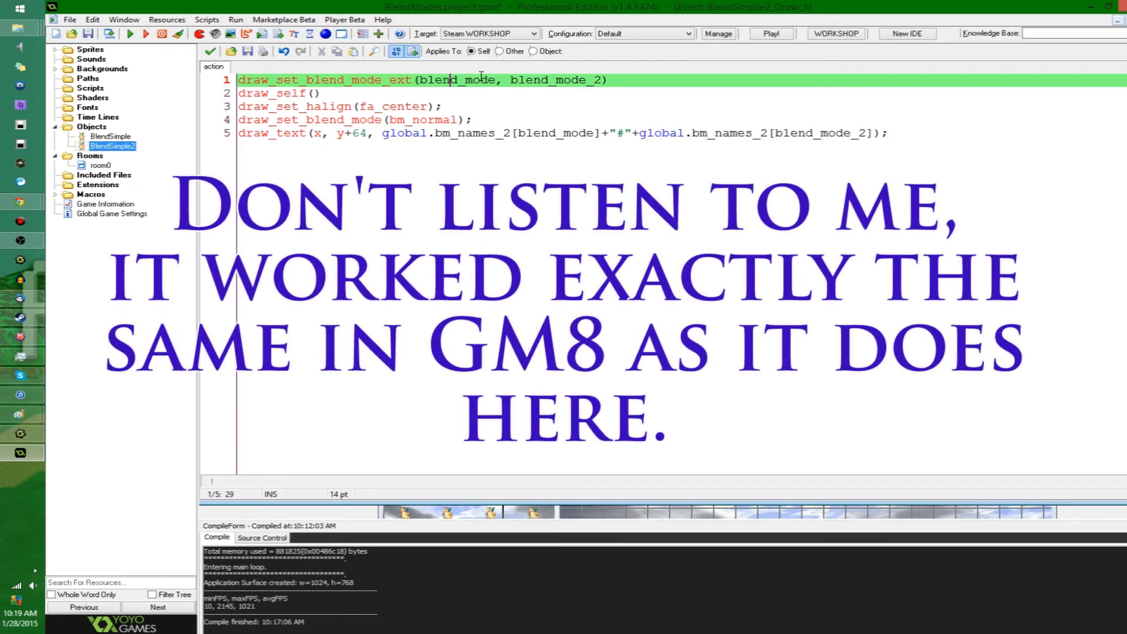
pyautogui.doubleClick(557, 80)
pyautogui.write(';')
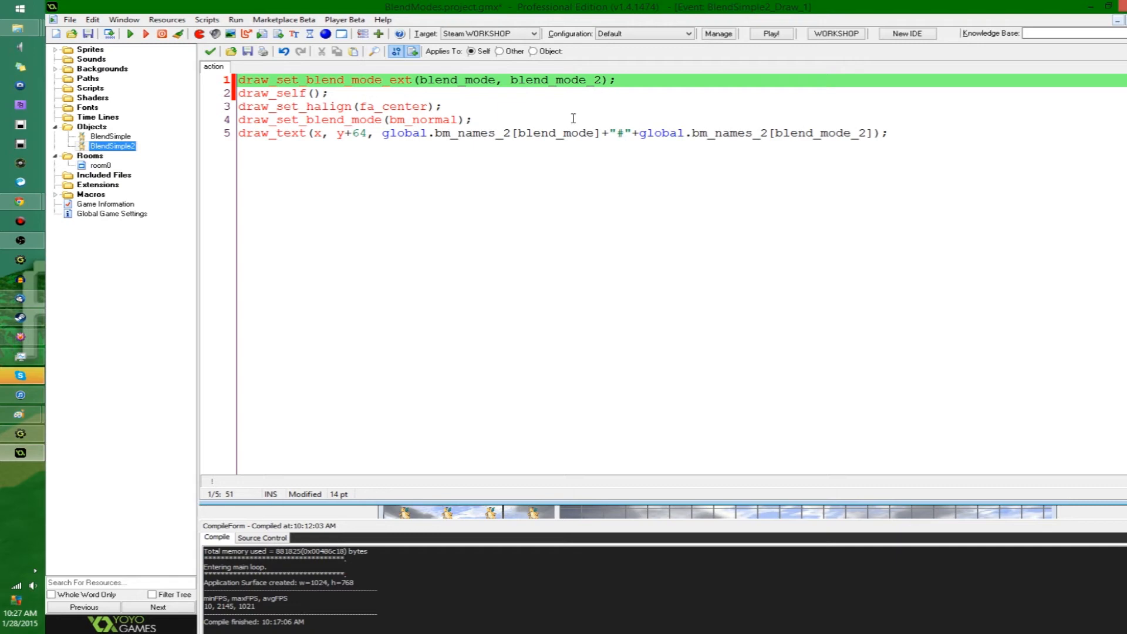
# Select the draw_set_blend_mode_ext function name so the manual can be opened on it
pyautogui.doubleClick(457, 80)
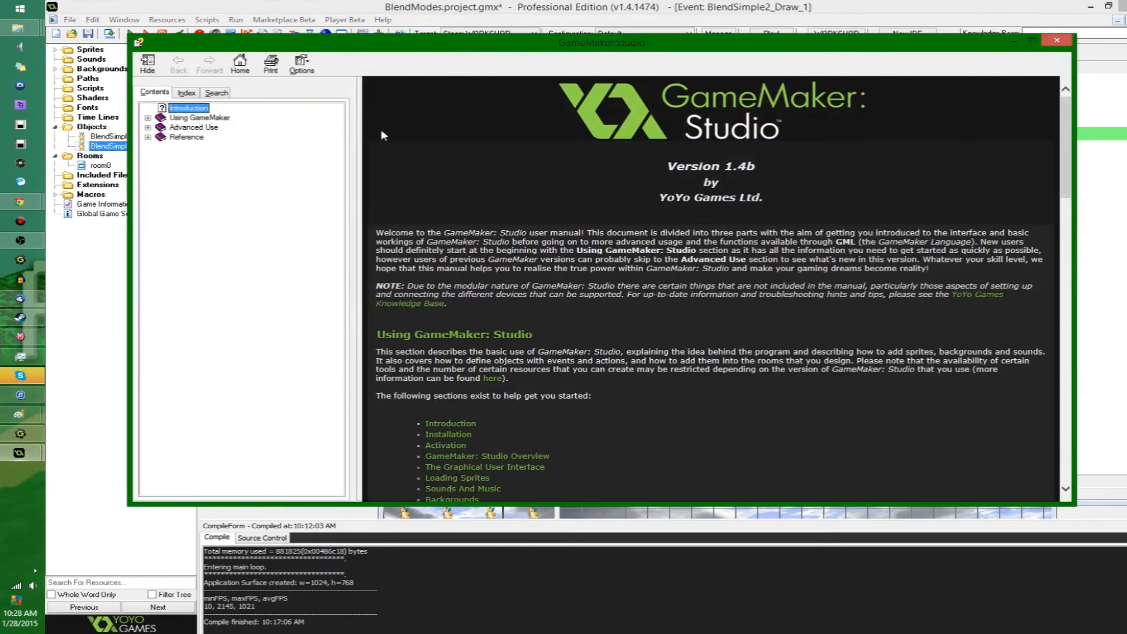
# Search the manual for draw_set_blend_mode_ext, mark text in its blend factor table, then clear the marking
pyautogui.click(216, 92)
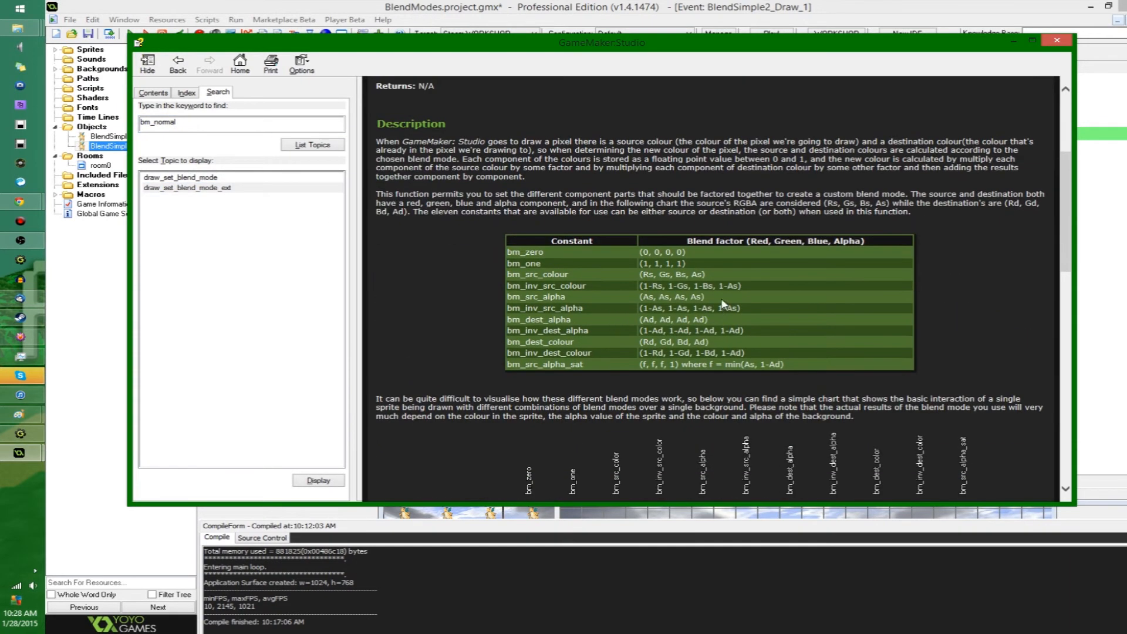
pyautogui.moveTo(671, 264)
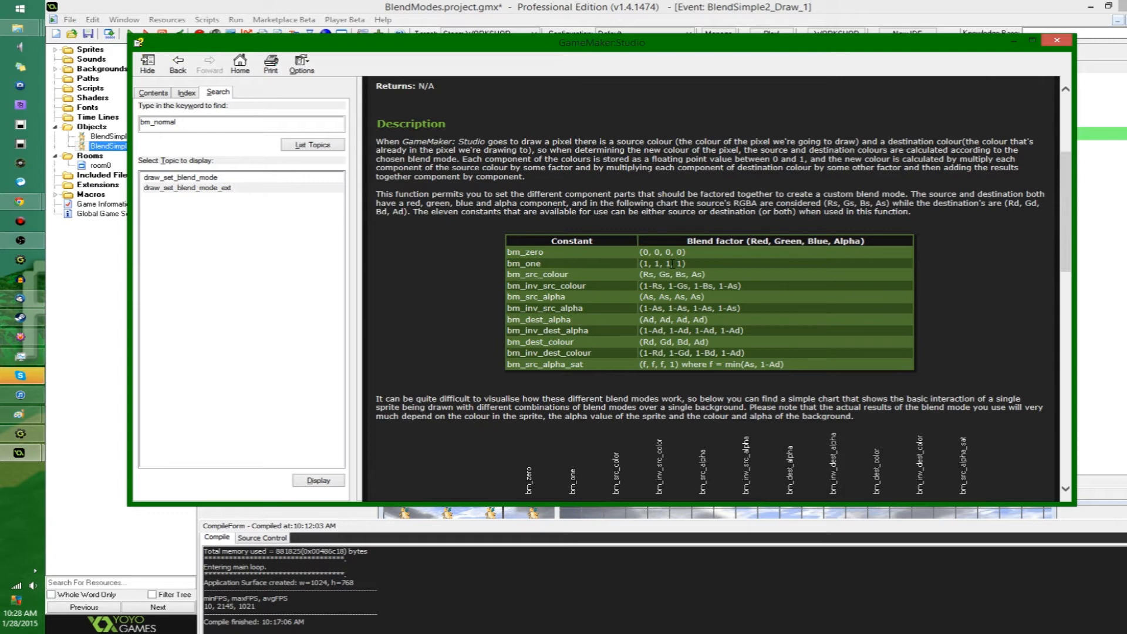
pyautogui.moveTo(680, 265)
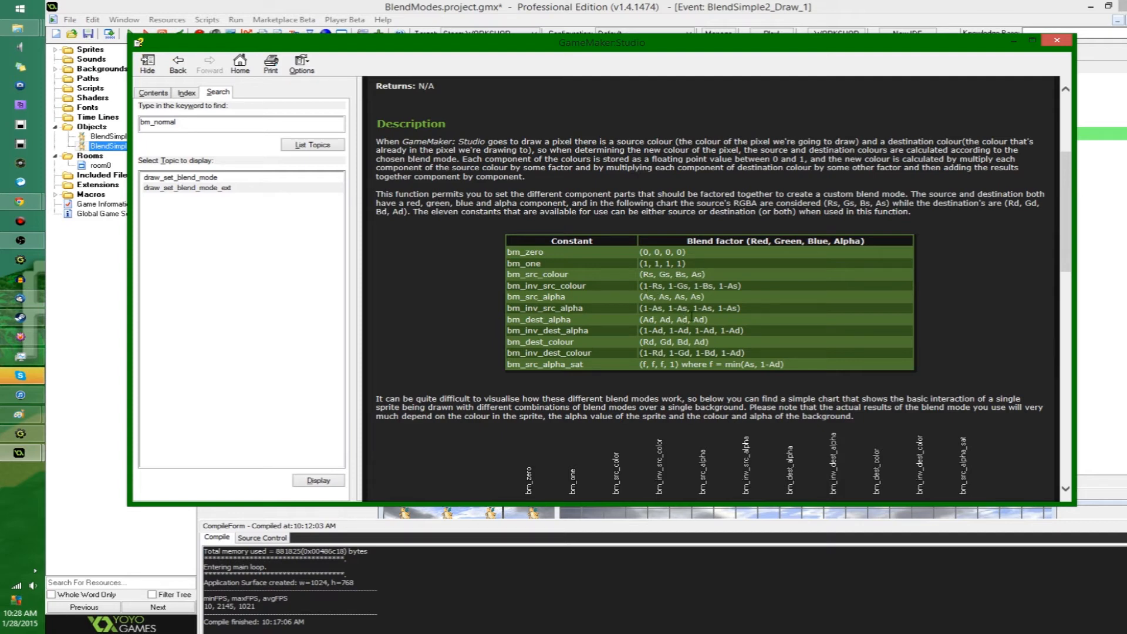
pyautogui.doubleClick(687, 285)
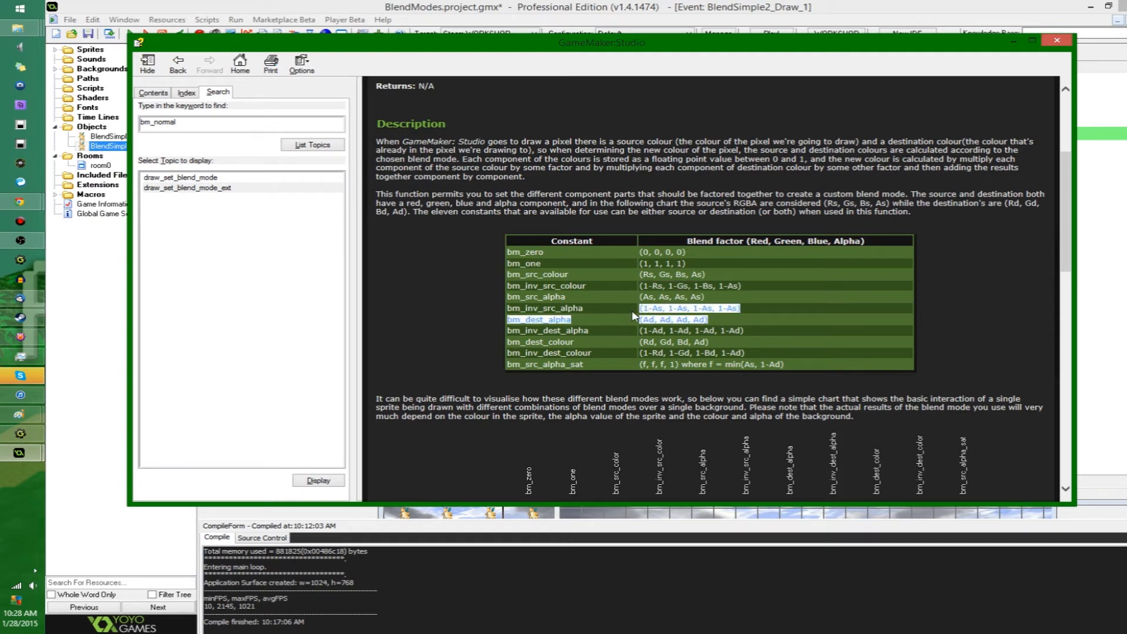
pyautogui.click(1056, 40)
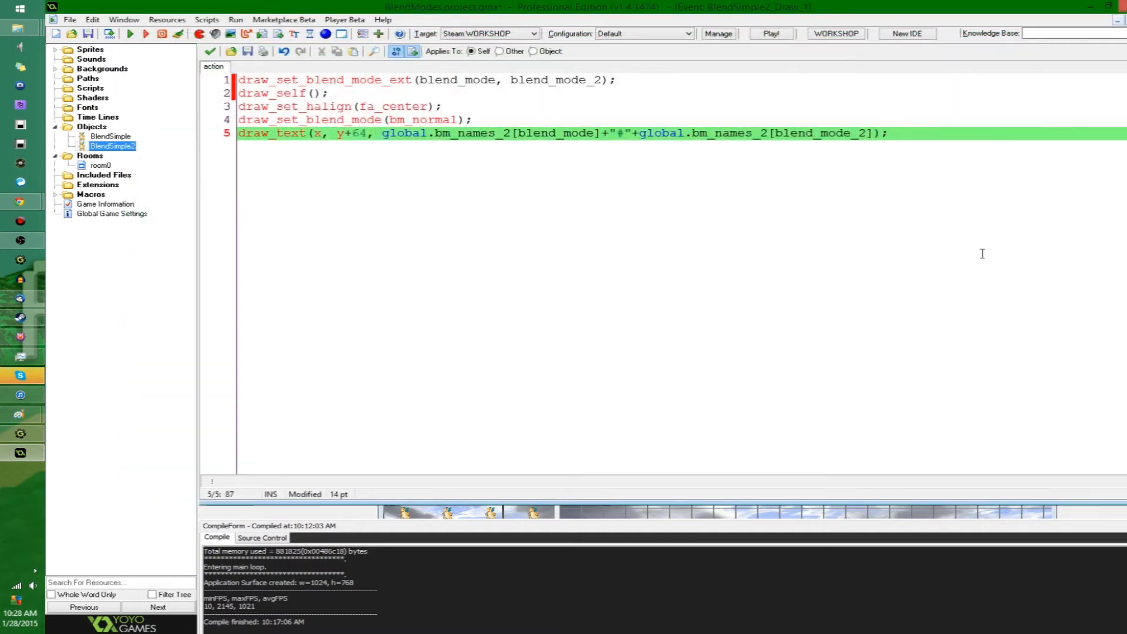
pyautogui.moveTo(504, 345)
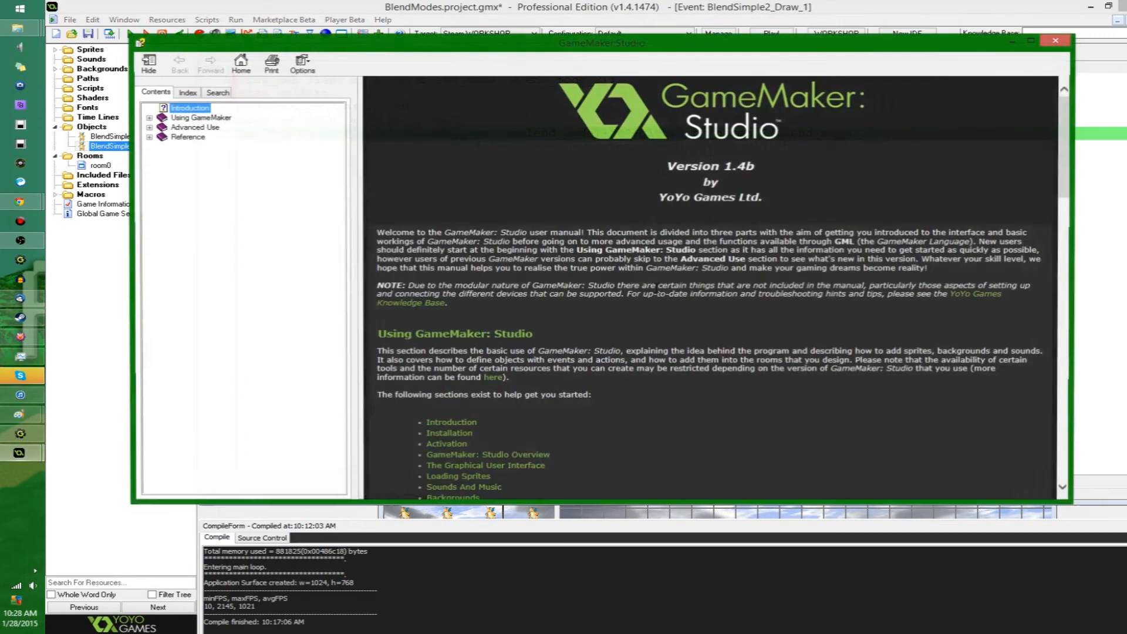
# Search the manual by keyword for bm_normal and list the matching topics
pyautogui.click(216, 91)
pyautogui.write('bm_n')
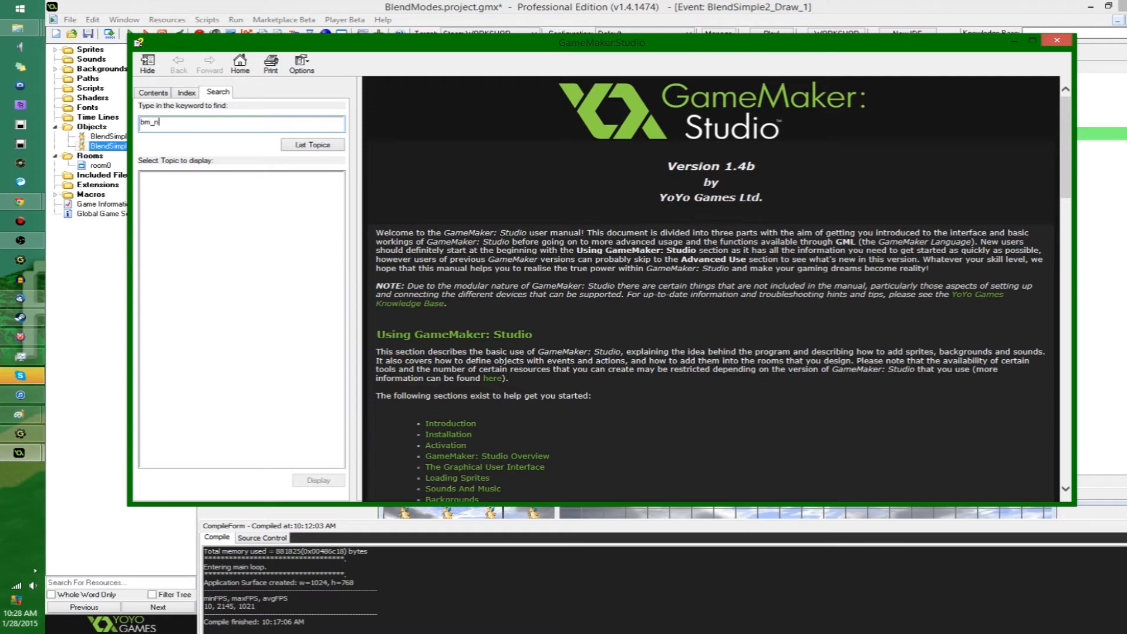
pyautogui.click(313, 144)
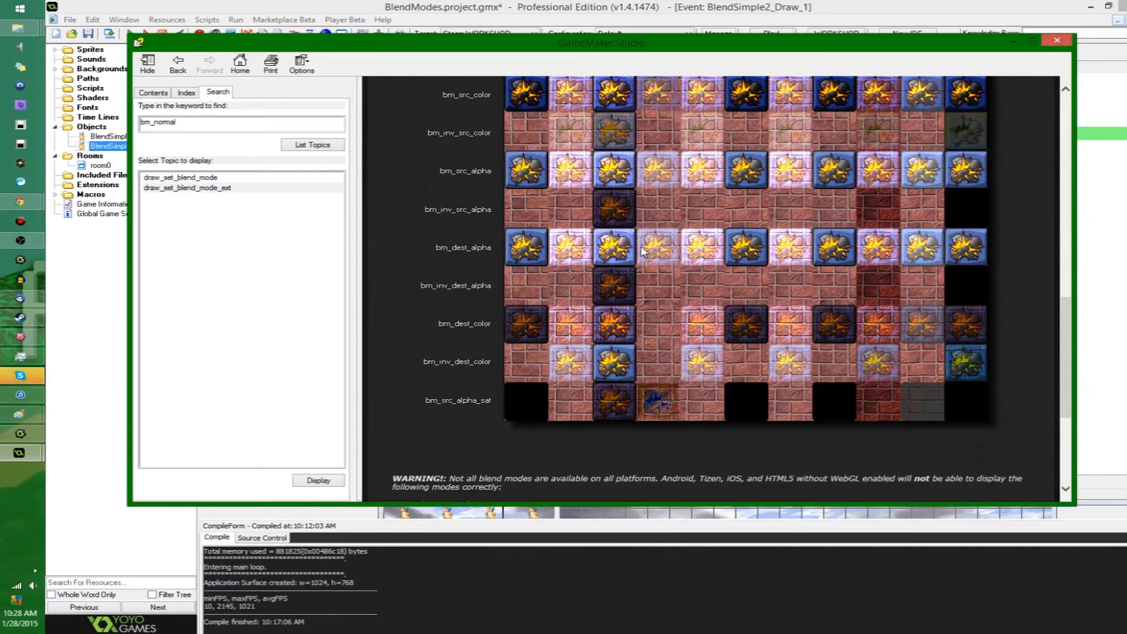
# Scroll through the blend mode example chart of sprites under each factor combination
pyautogui.scroll(3)
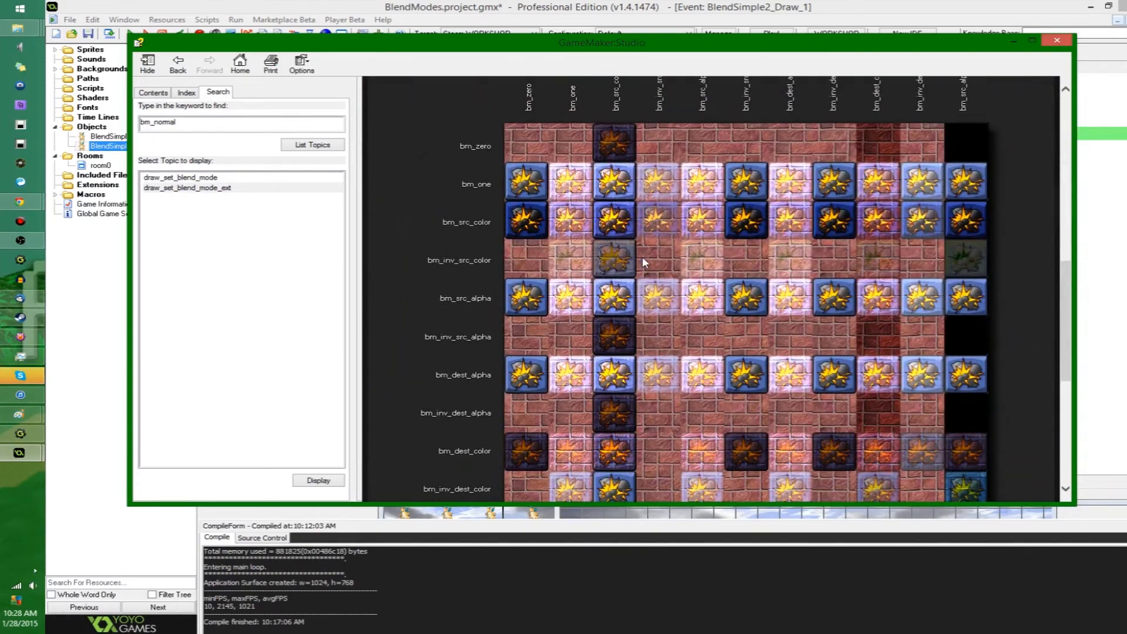
pyautogui.scroll(-3)
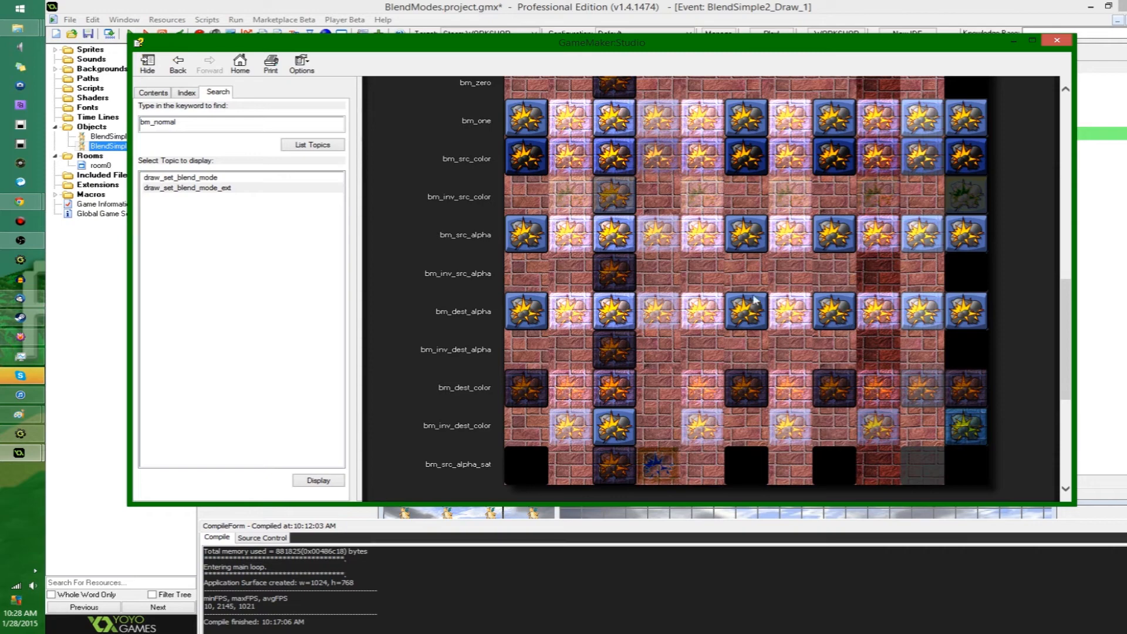
pyautogui.moveTo(716, 289)
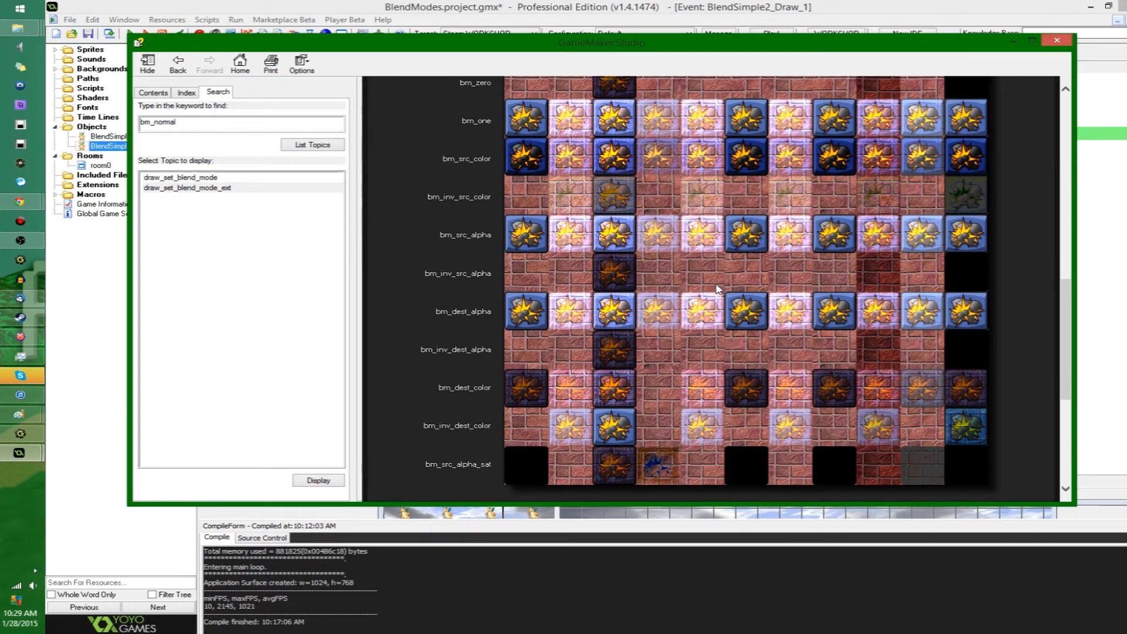
pyautogui.moveTo(738, 440)
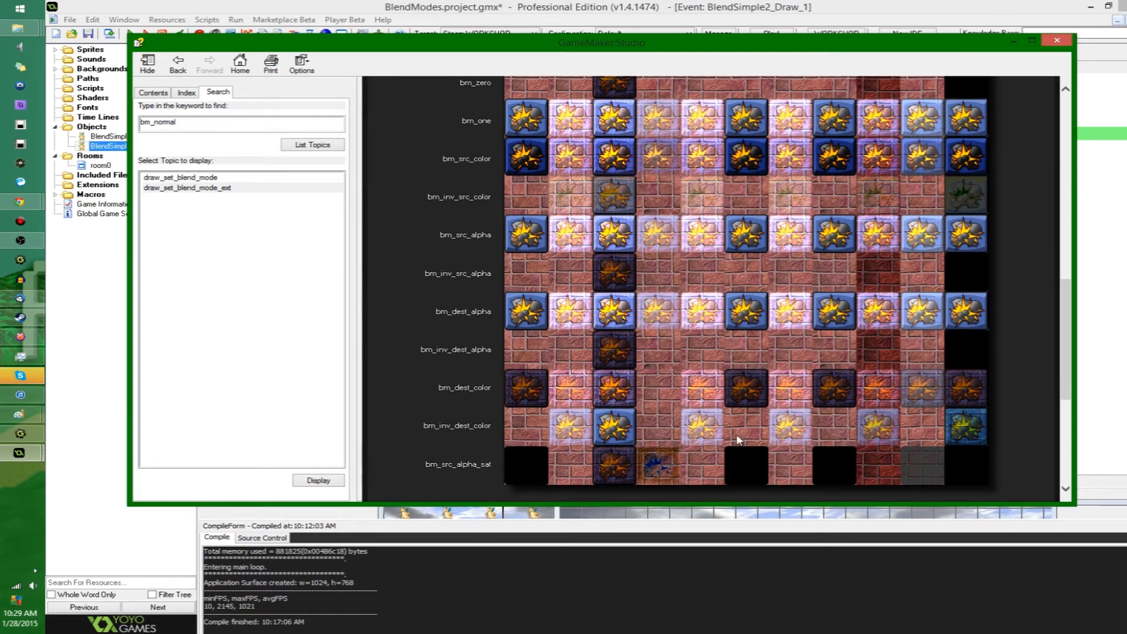
pyautogui.moveTo(764, 423)
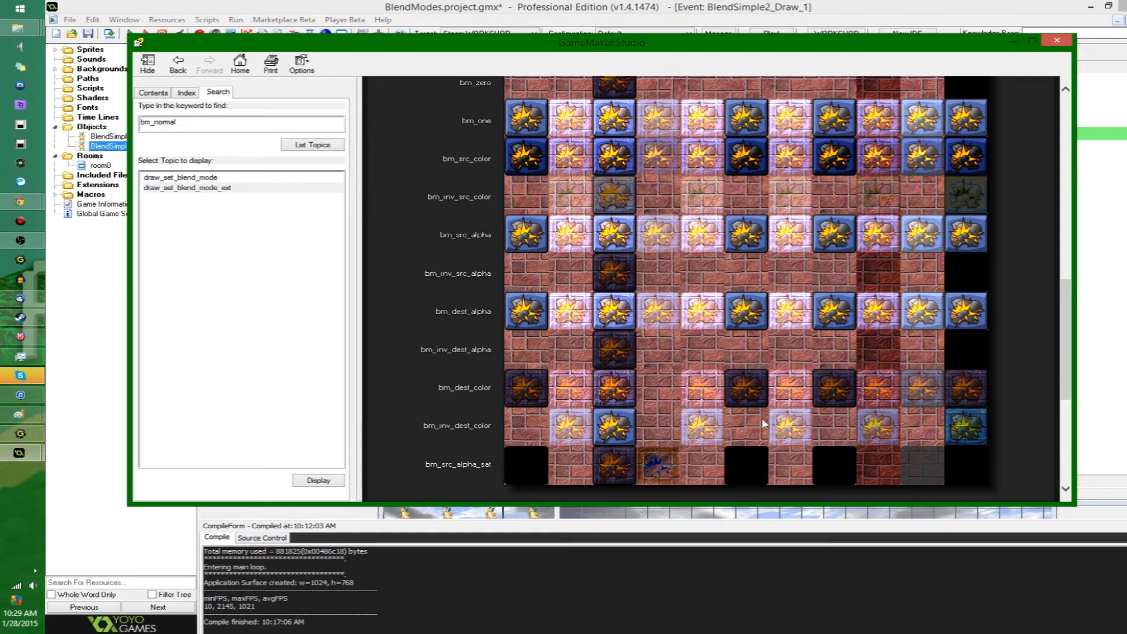
pyautogui.moveTo(744, 469)
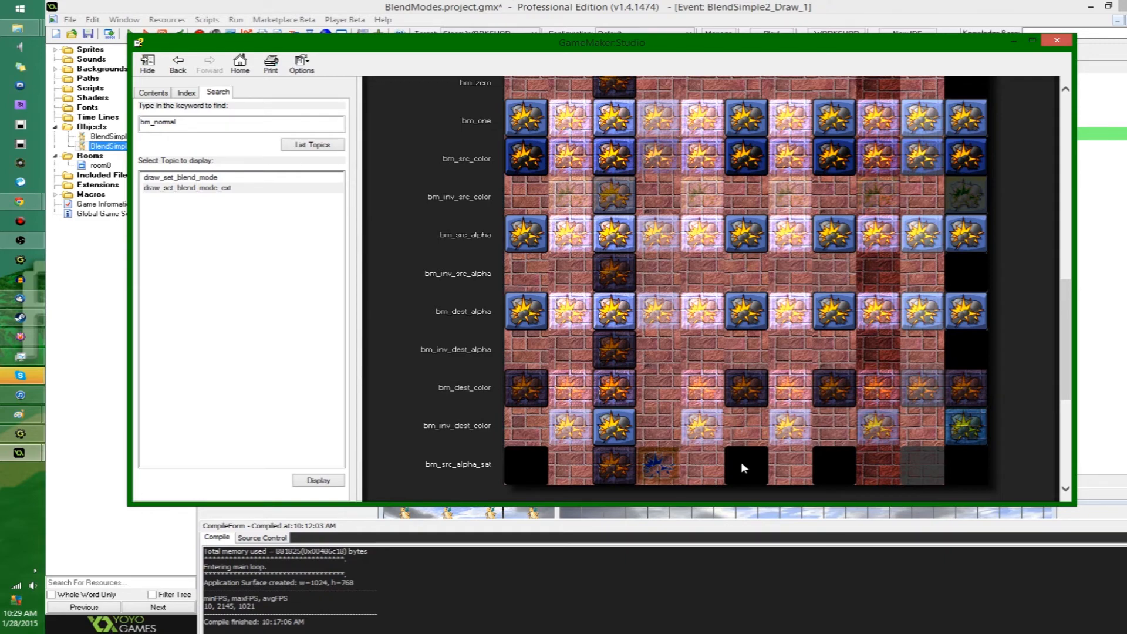
pyautogui.scroll(3)
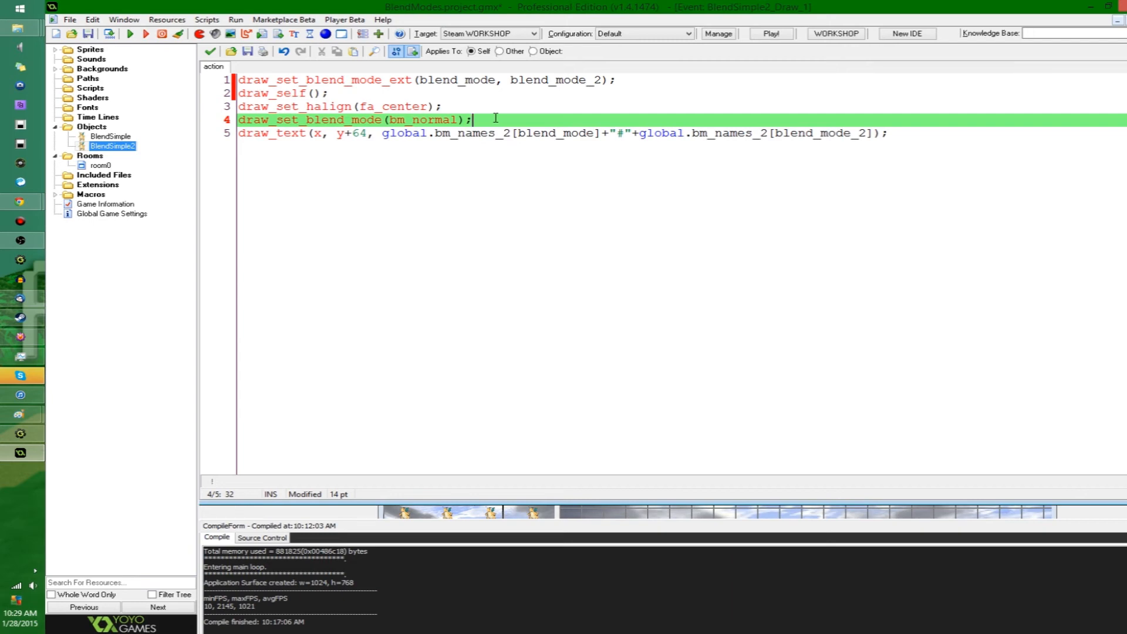
# Point out the bm_normal reset line and select the blend_mode_2 and blend_mode arguments
pyautogui.click(561, 80)
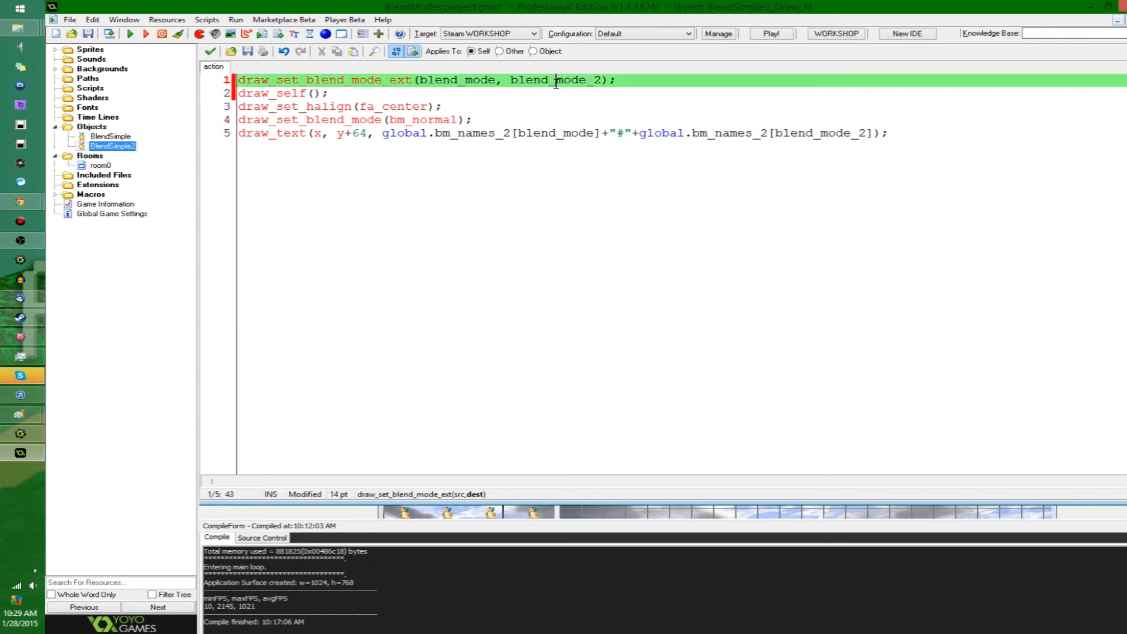
pyautogui.doubleClick(453, 80)
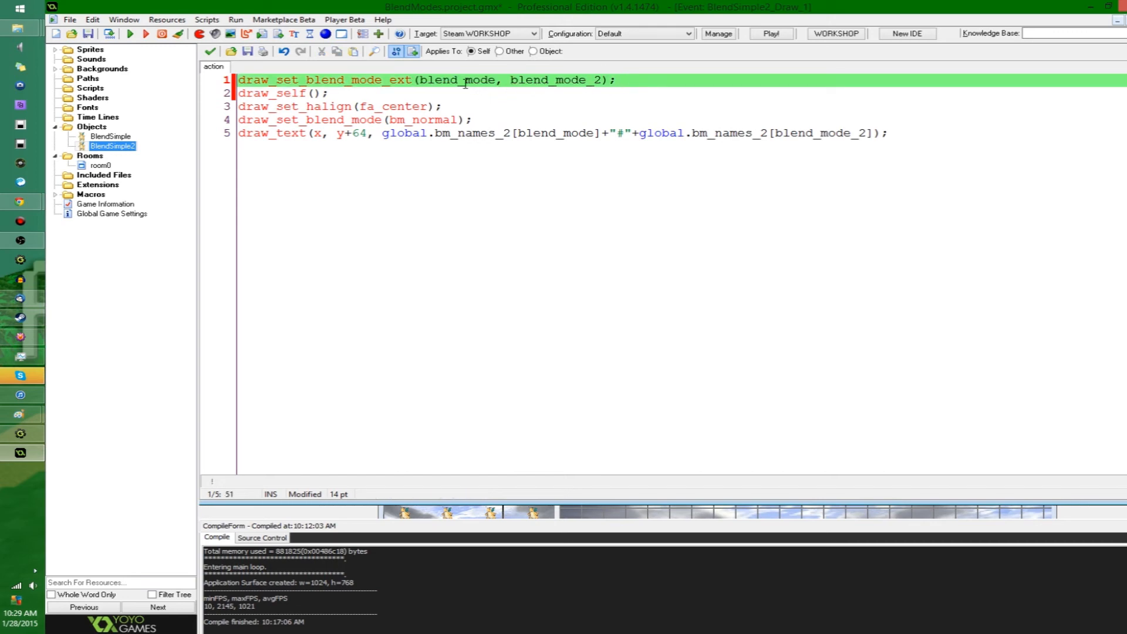
pyautogui.doubleClick(456, 80)
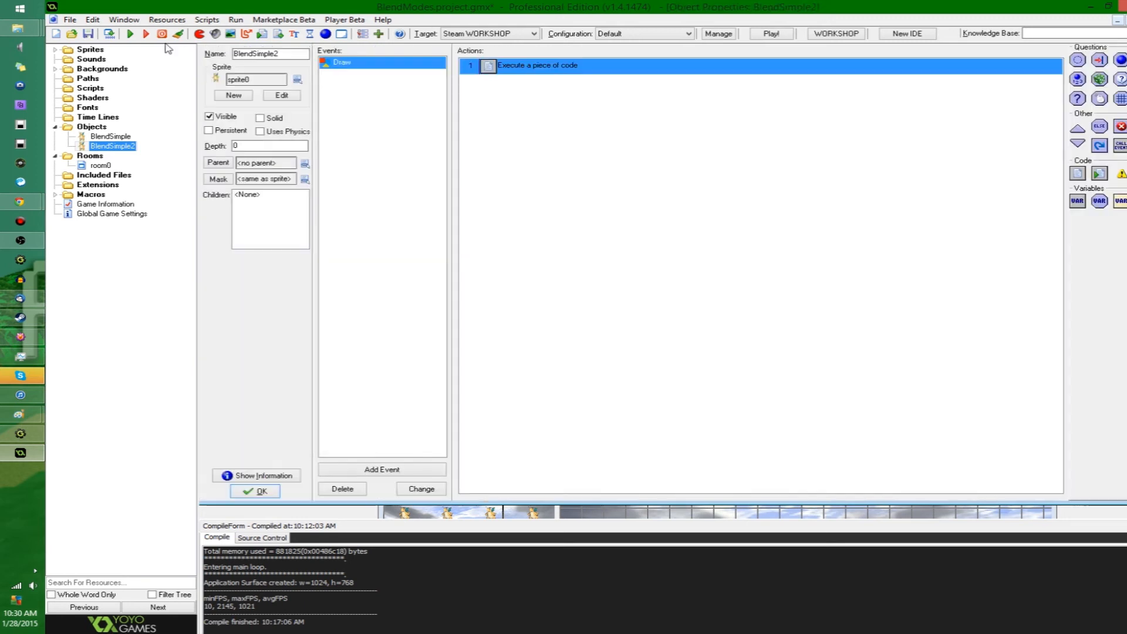
# Reopen room0, run the BlendModes game showing extended blend-mode pairs, then close it
pyautogui.doubleClick(101, 165)
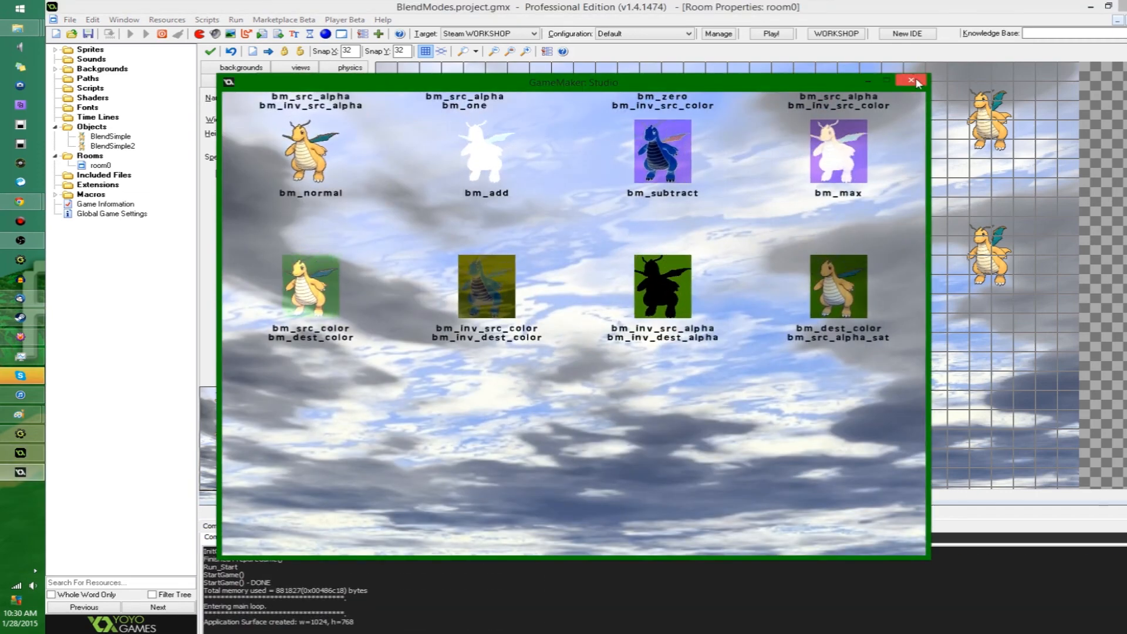
pyautogui.click(911, 81)
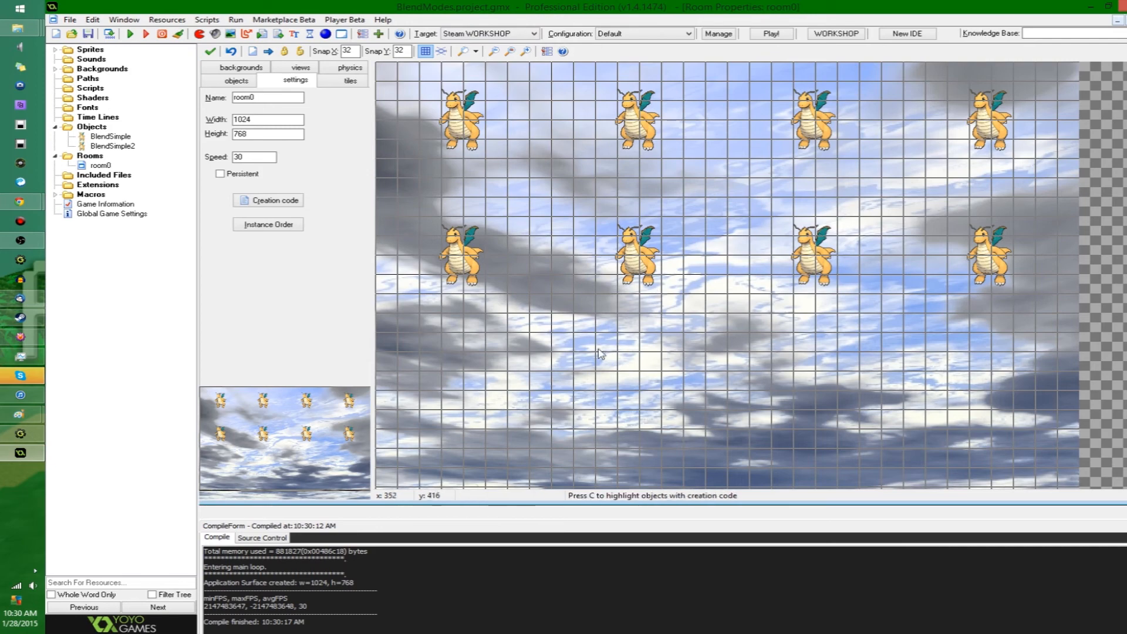
pyautogui.moveTo(328, 455)
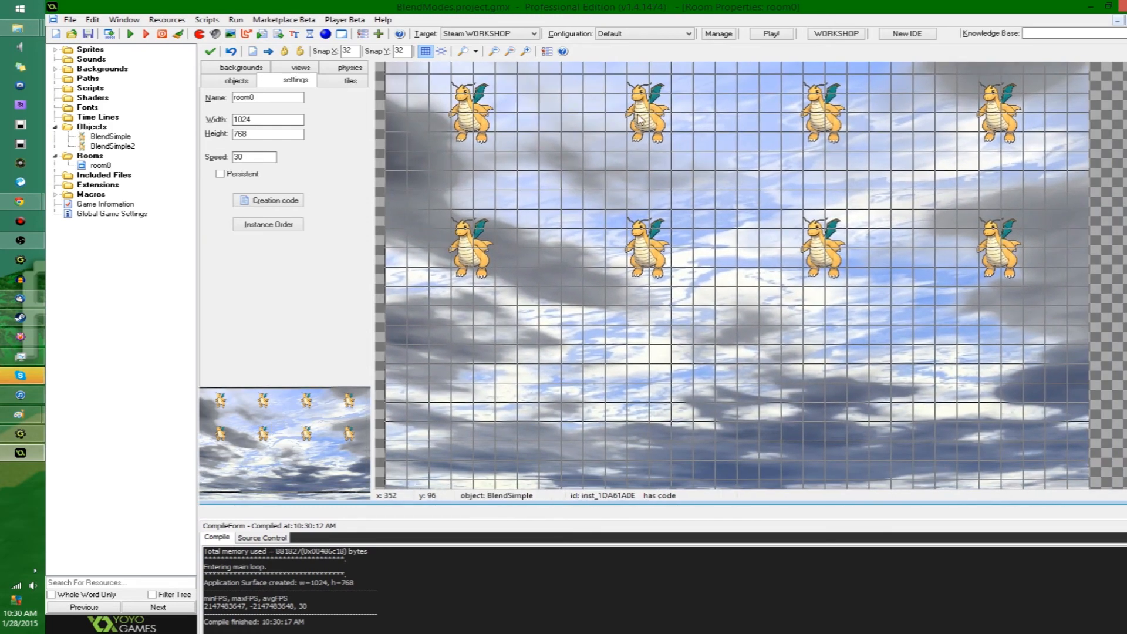
pyautogui.moveTo(880, 184)
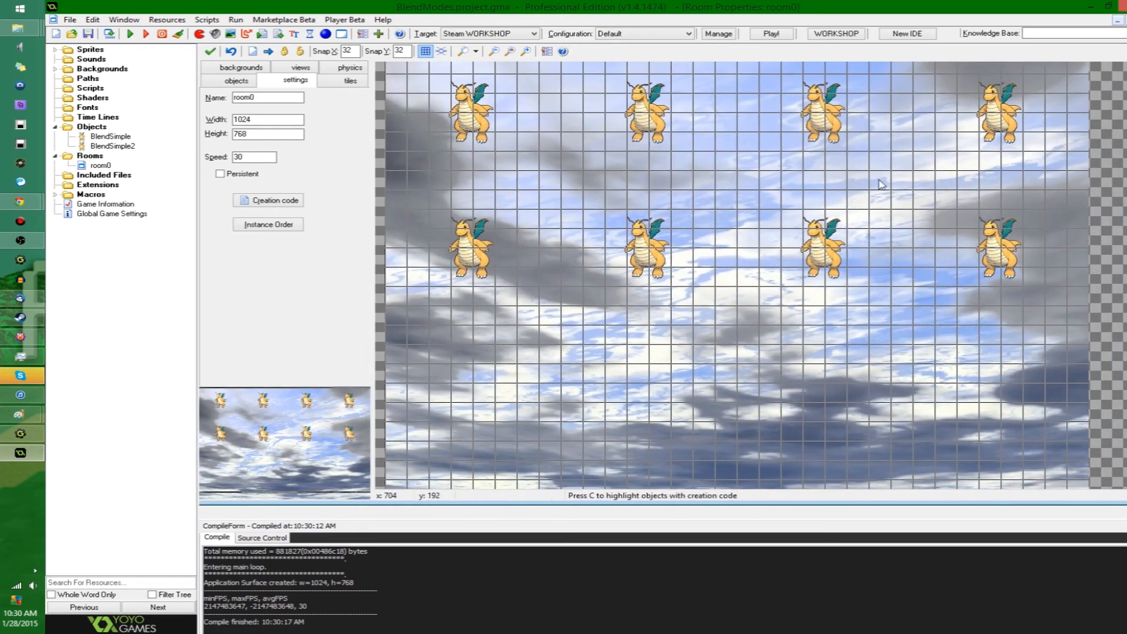
pyautogui.moveTo(824, 252)
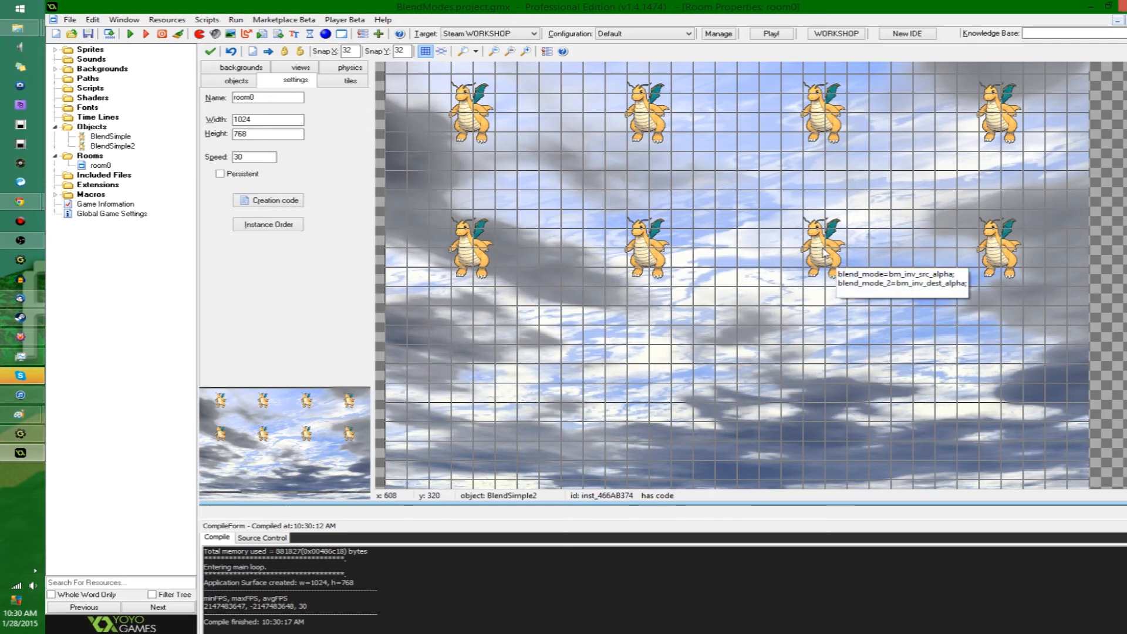
pyautogui.moveTo(640, 277)
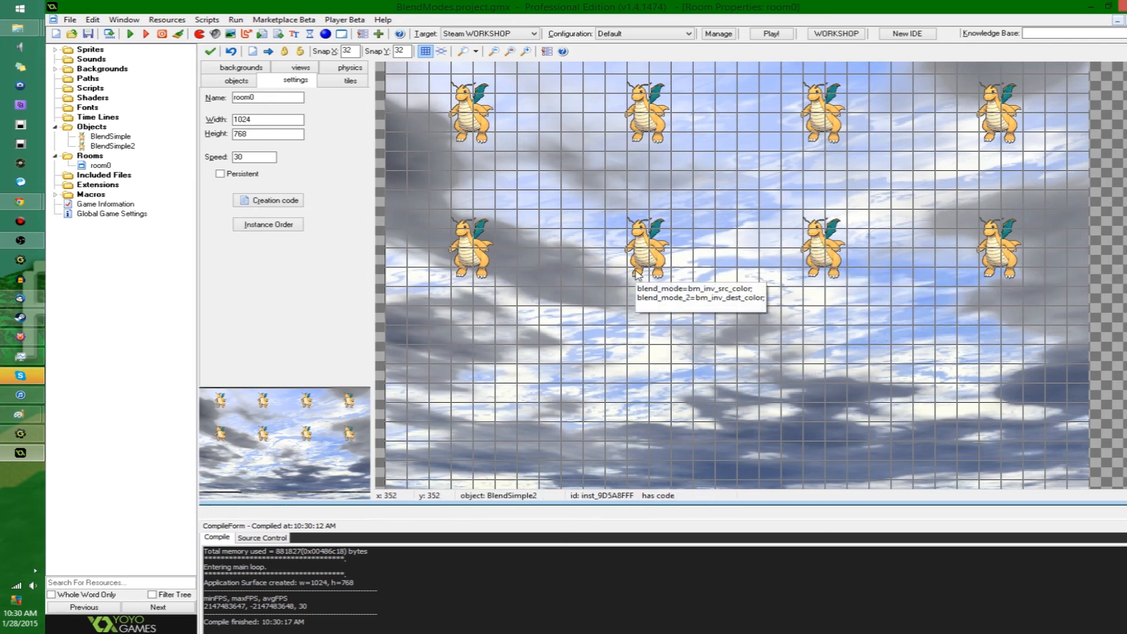
pyautogui.moveTo(287, 278)
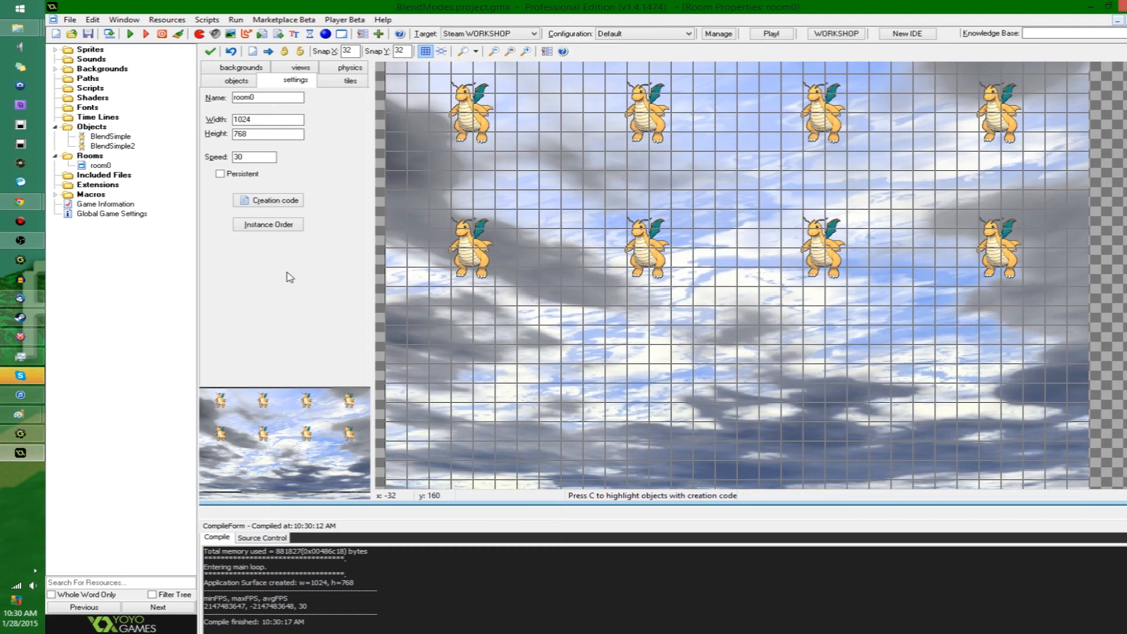
pyautogui.moveTo(416, 257)
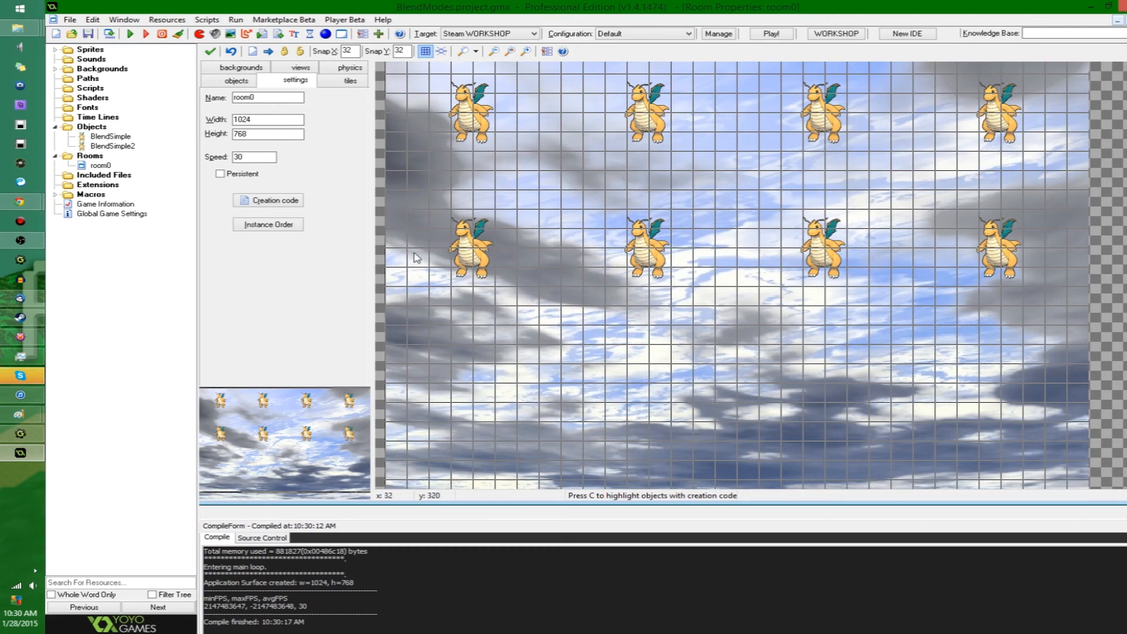
pyautogui.moveTo(251, 347)
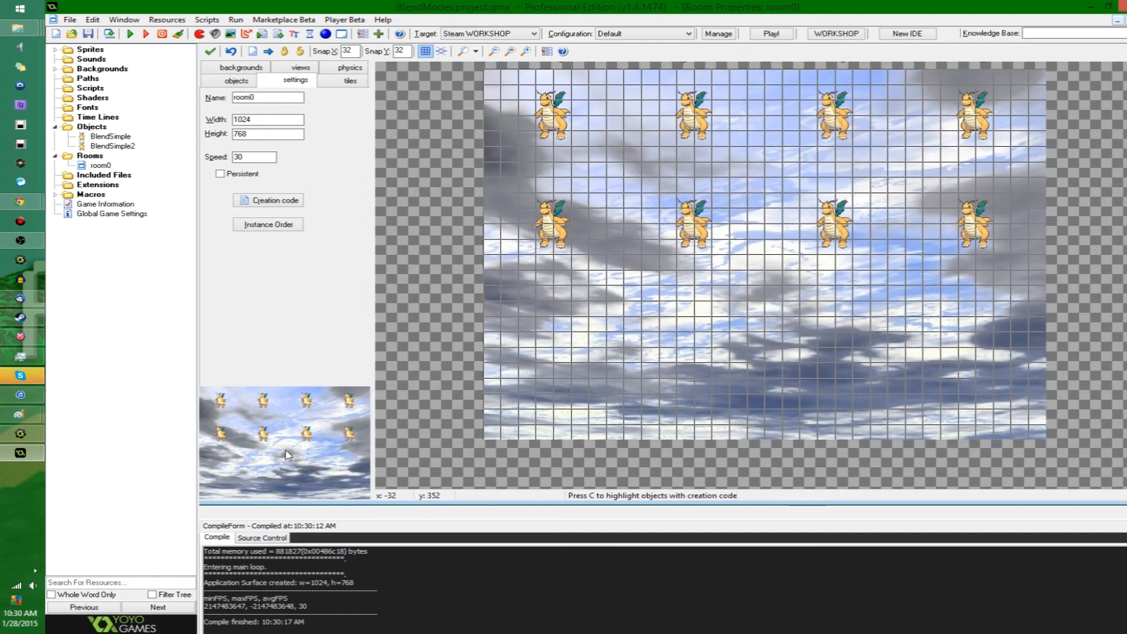
pyautogui.moveTo(366, 448)
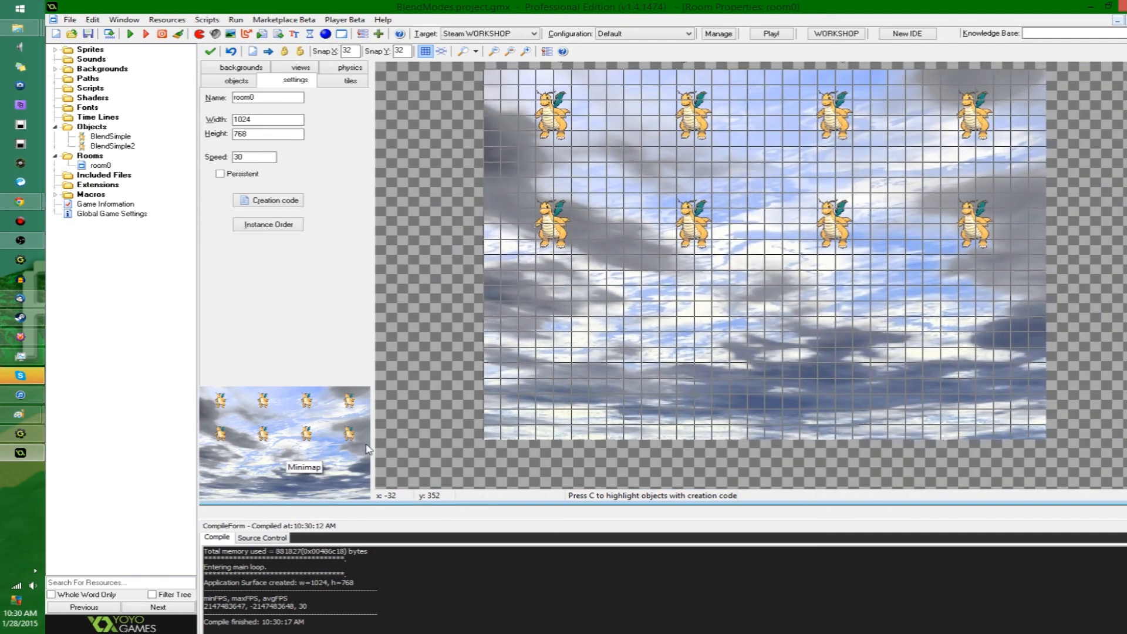
pyautogui.moveTo(923, 275)
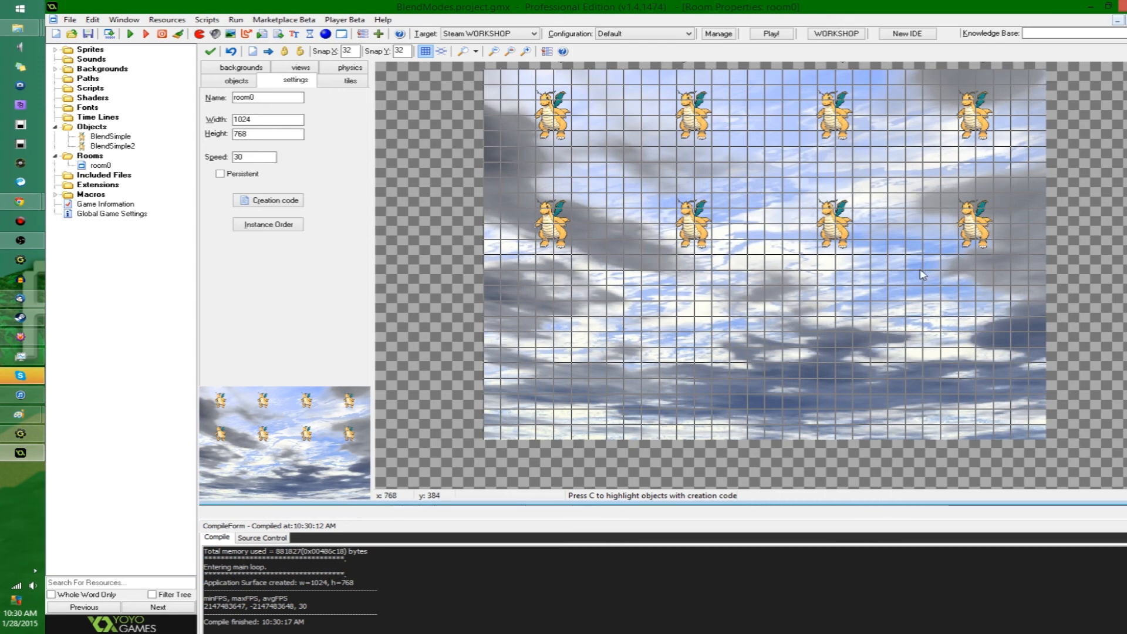
pyautogui.moveTo(827, 295)
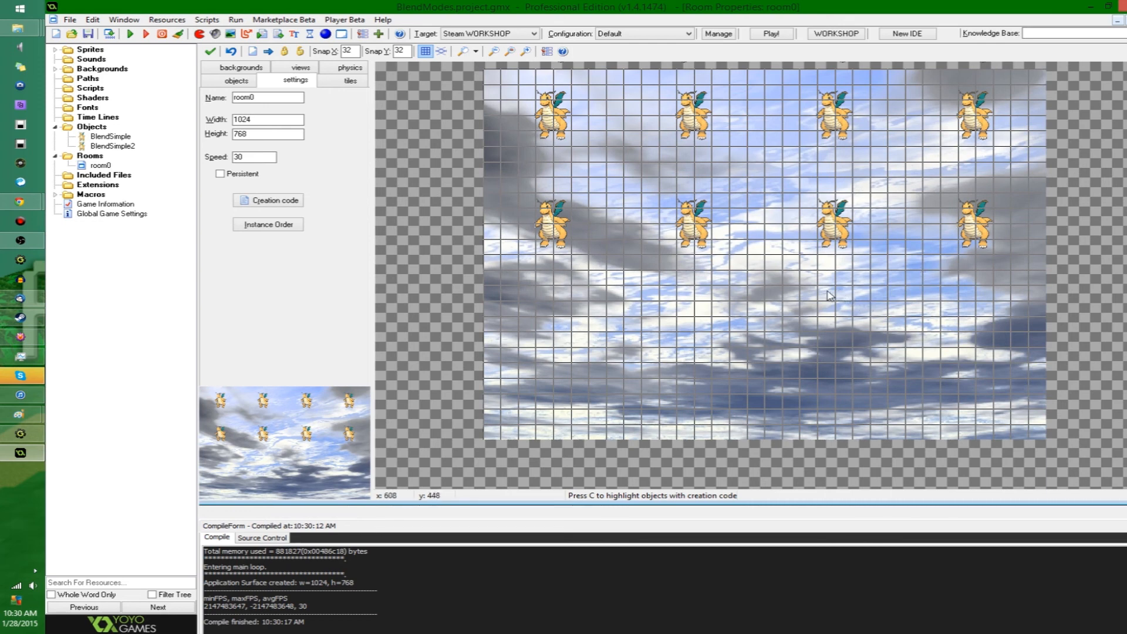
pyautogui.moveTo(266, 255)
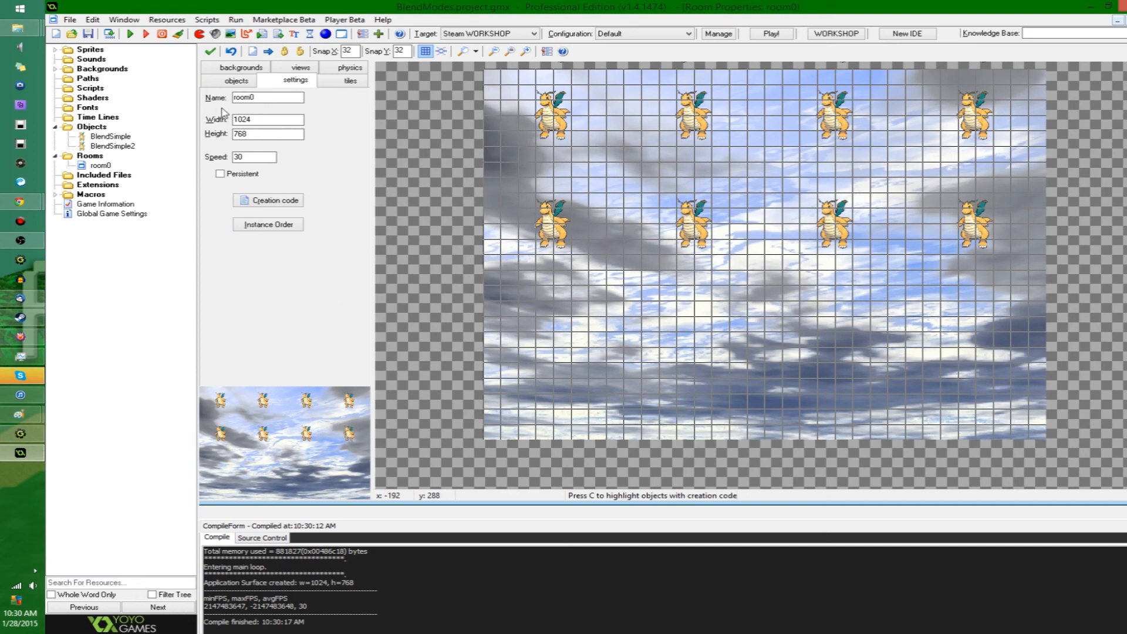
pyautogui.click(90, 49)
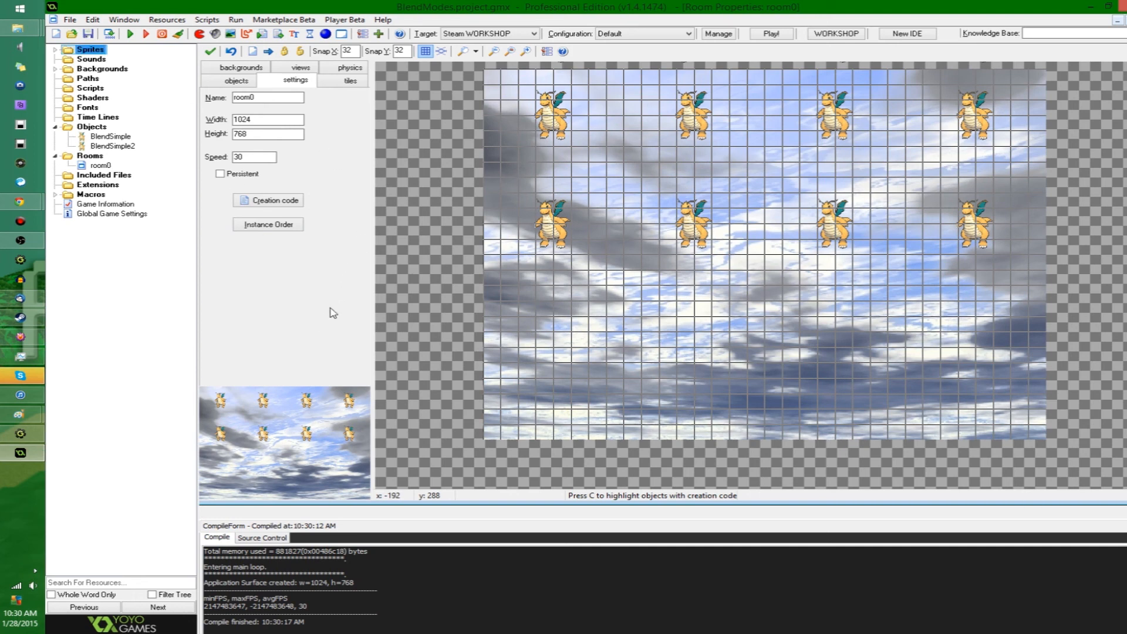